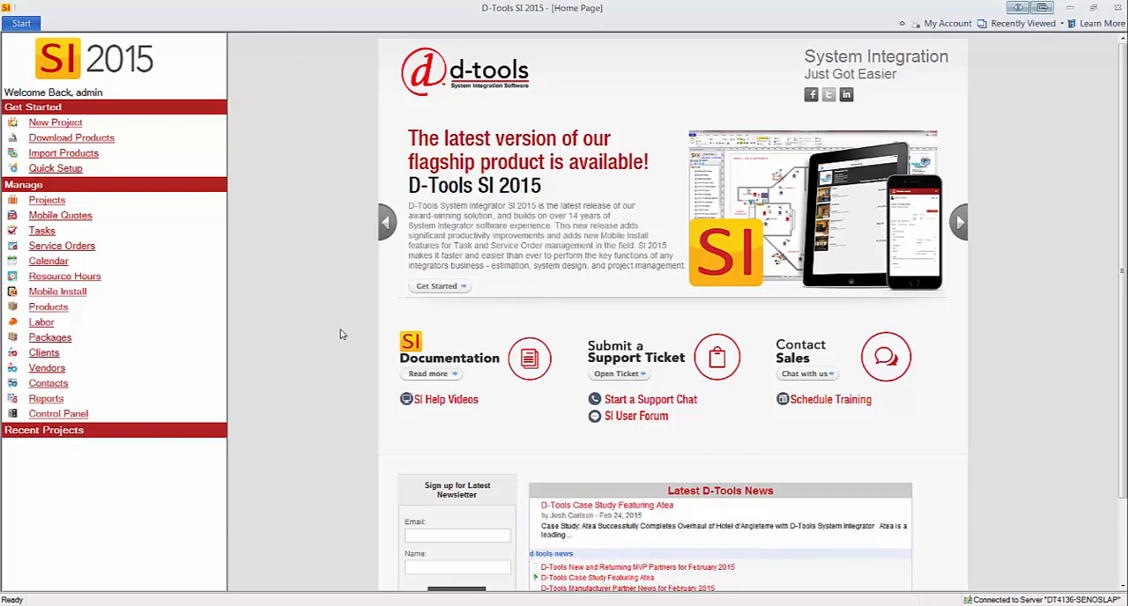
pyautogui.moveTo(328, 310)
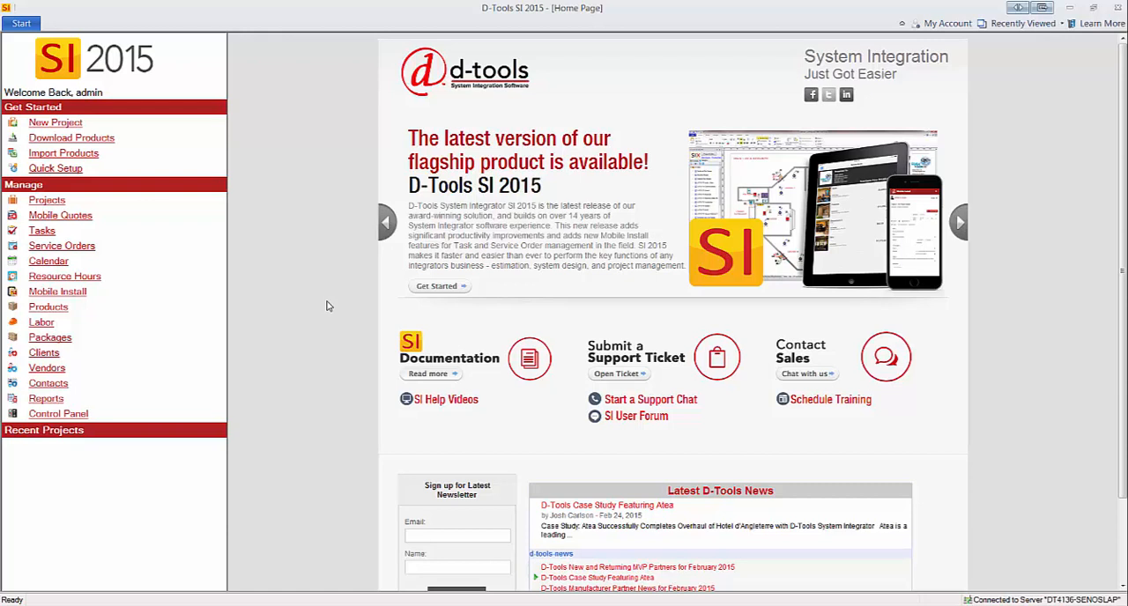
pyautogui.moveTo(324, 303)
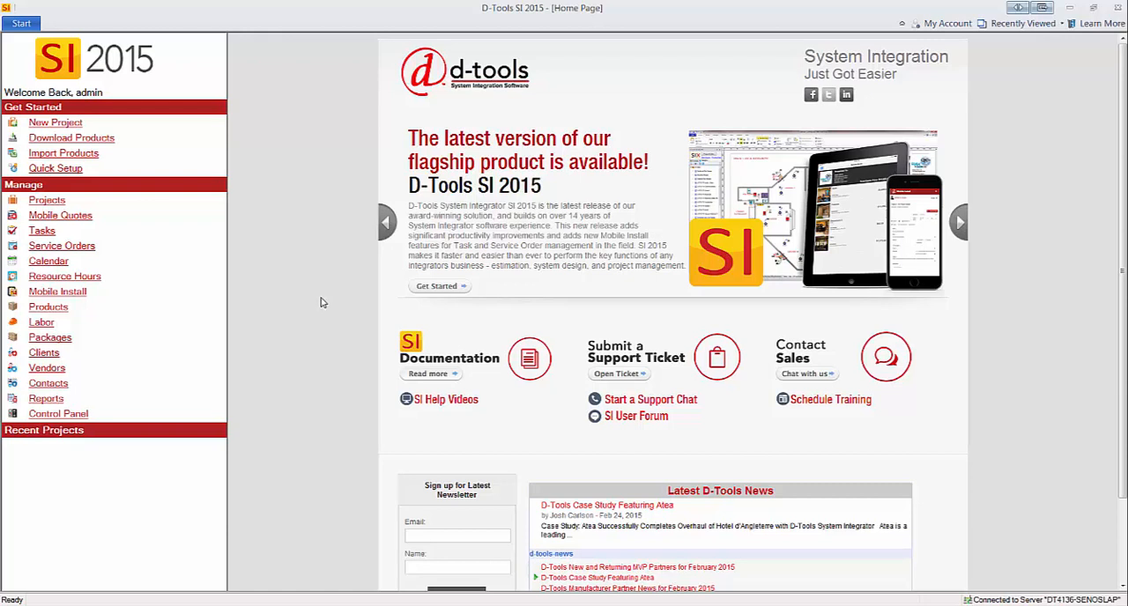
# Go to Manage Projects and check out the Upton Home project to admin
pyautogui.click(22, 24)
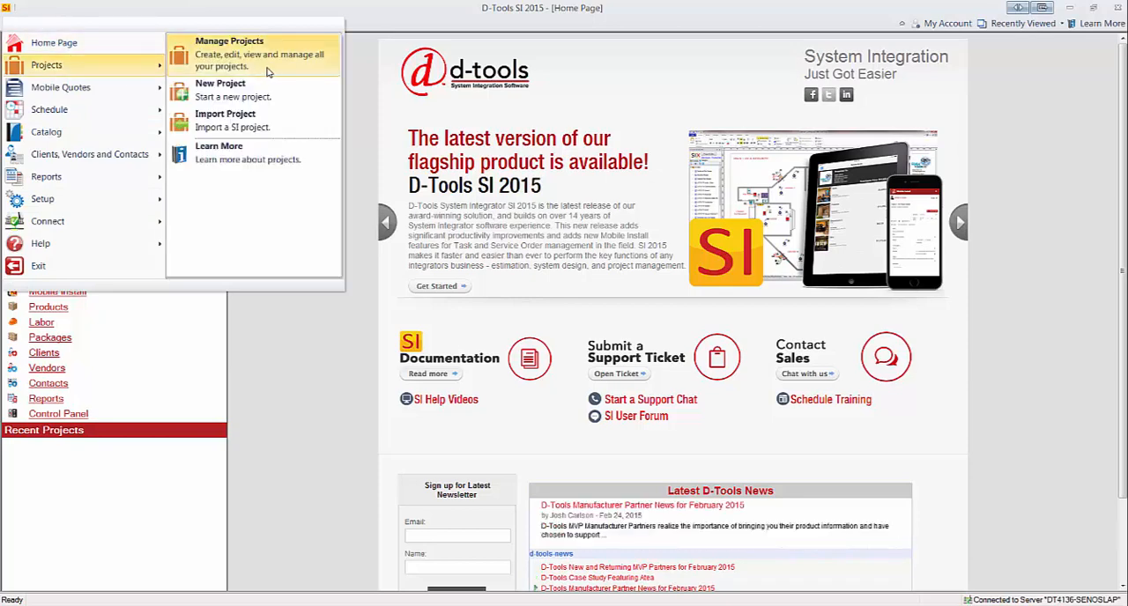
pyautogui.click(229, 53)
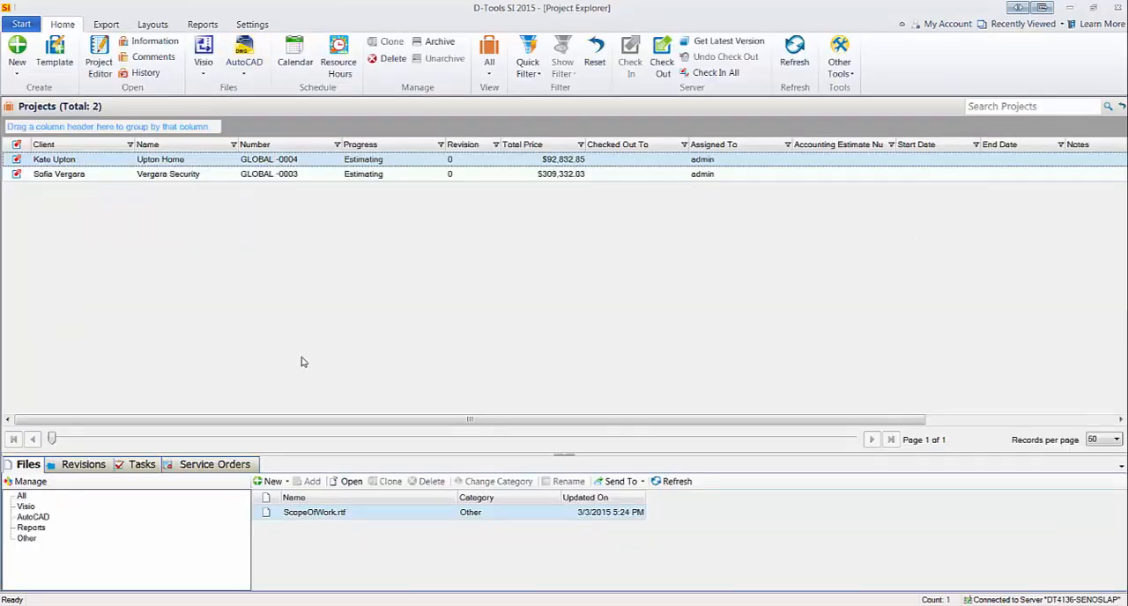
pyautogui.moveTo(310, 167)
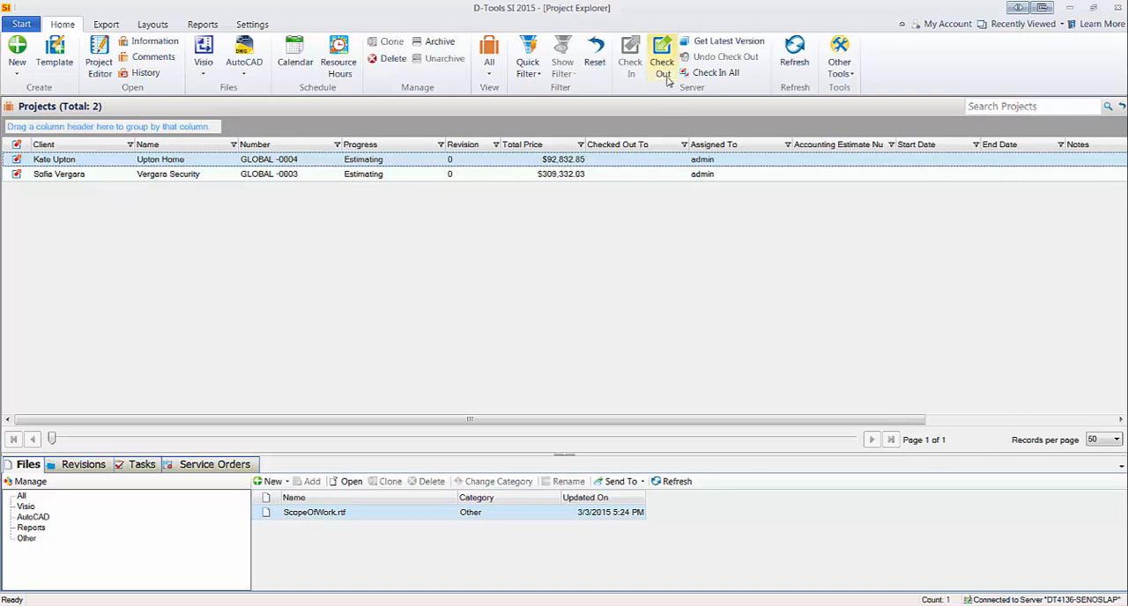
pyautogui.click(661, 55)
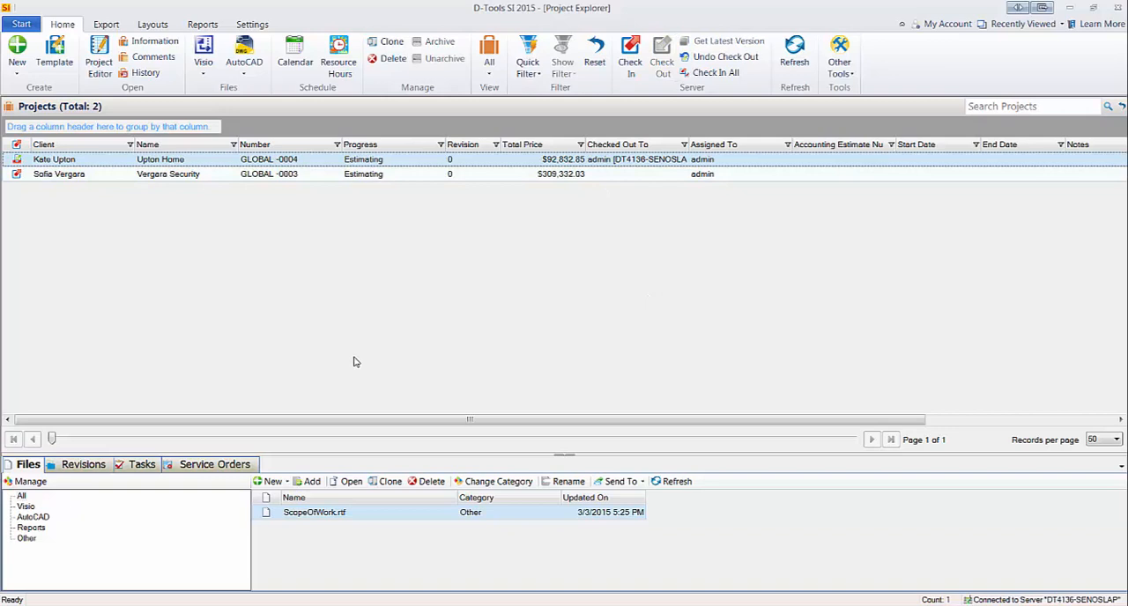
pyautogui.moveTo(335, 338)
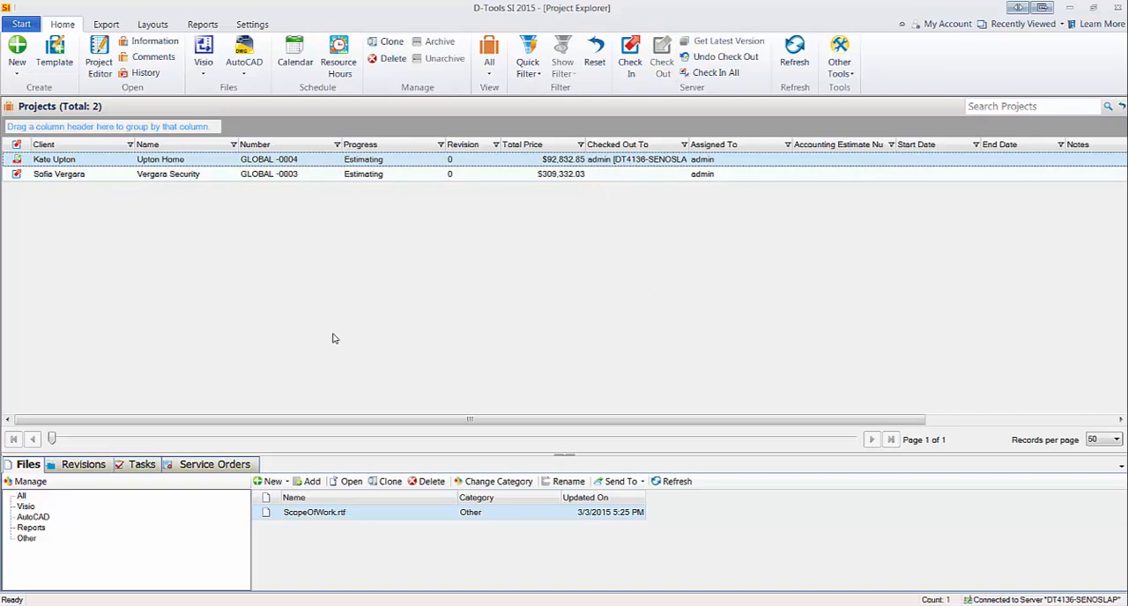
pyautogui.moveTo(333, 334)
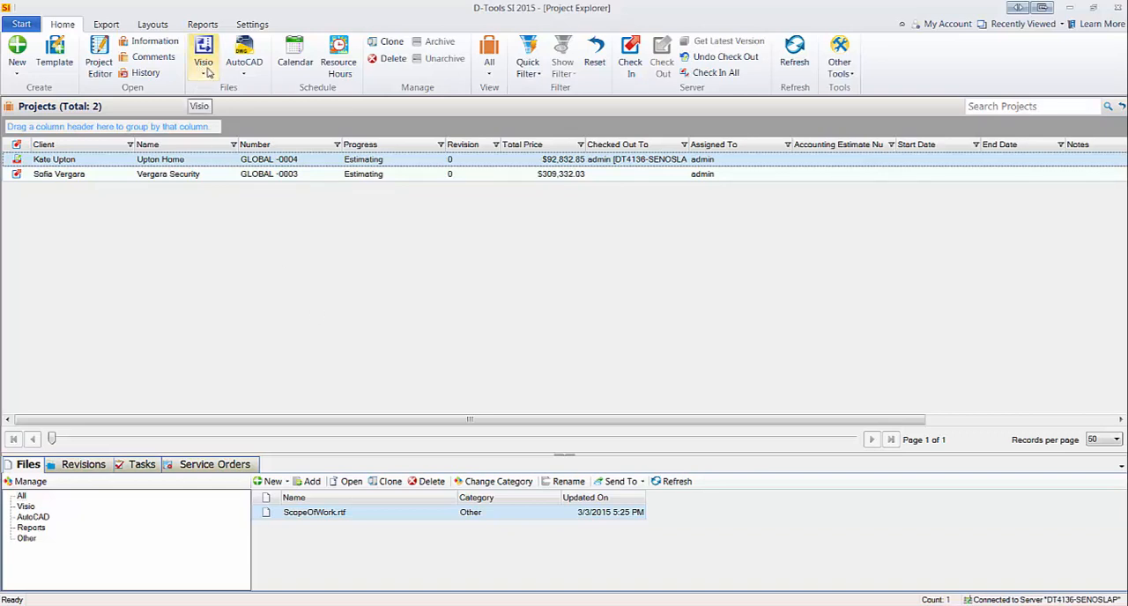
# Browse the Visio drawing options and the Video file category, returning to all project files
pyautogui.click(203, 53)
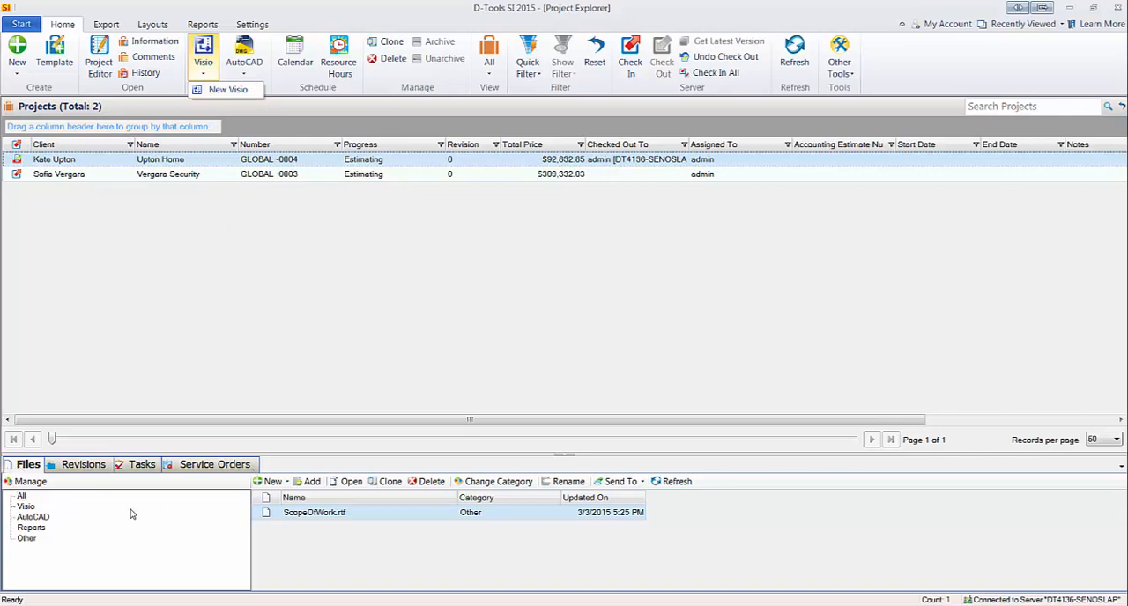
pyautogui.click(314, 511)
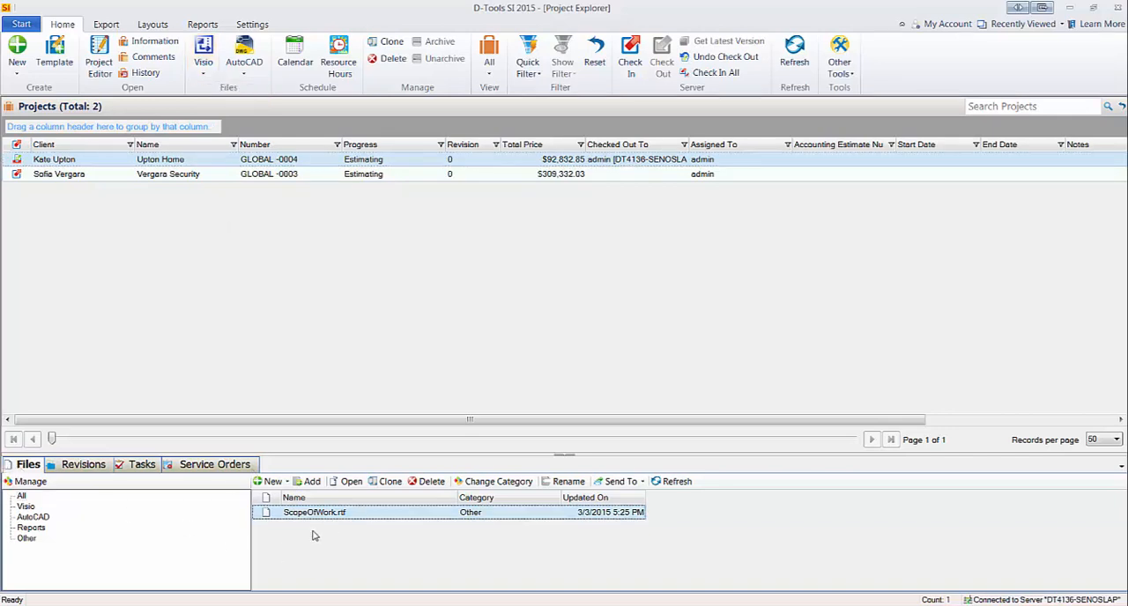
pyautogui.moveTo(346, 560)
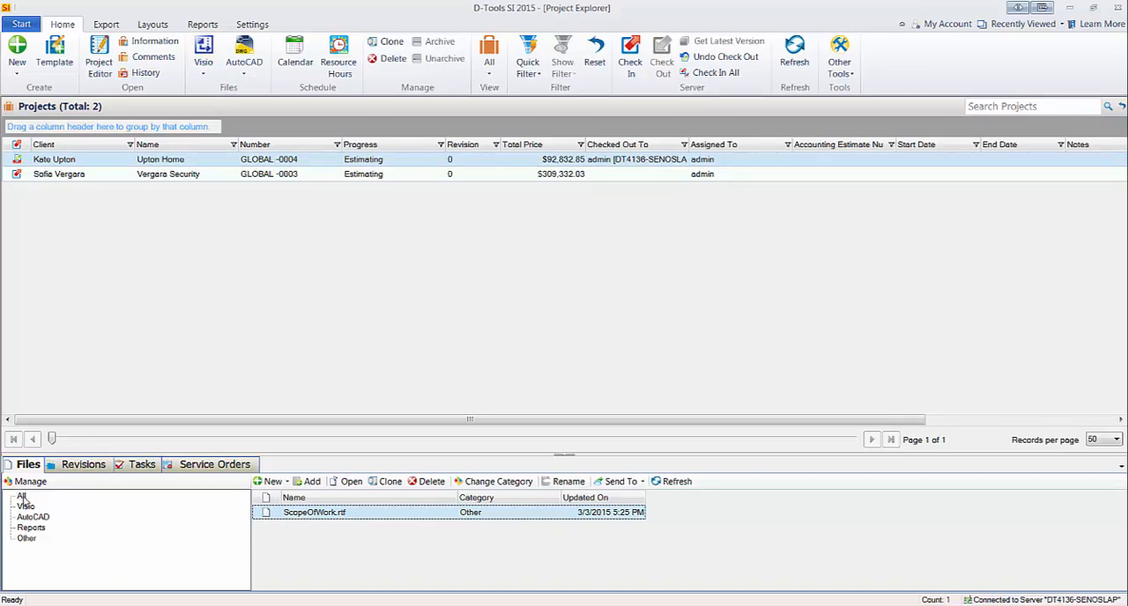
pyautogui.click(26, 503)
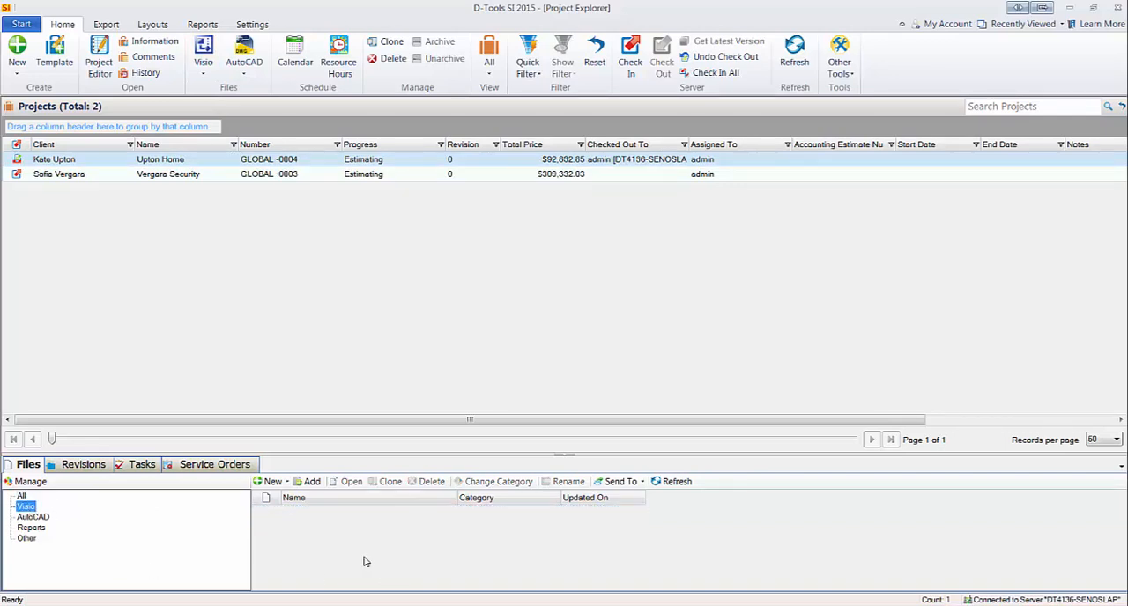
pyautogui.click(21, 495)
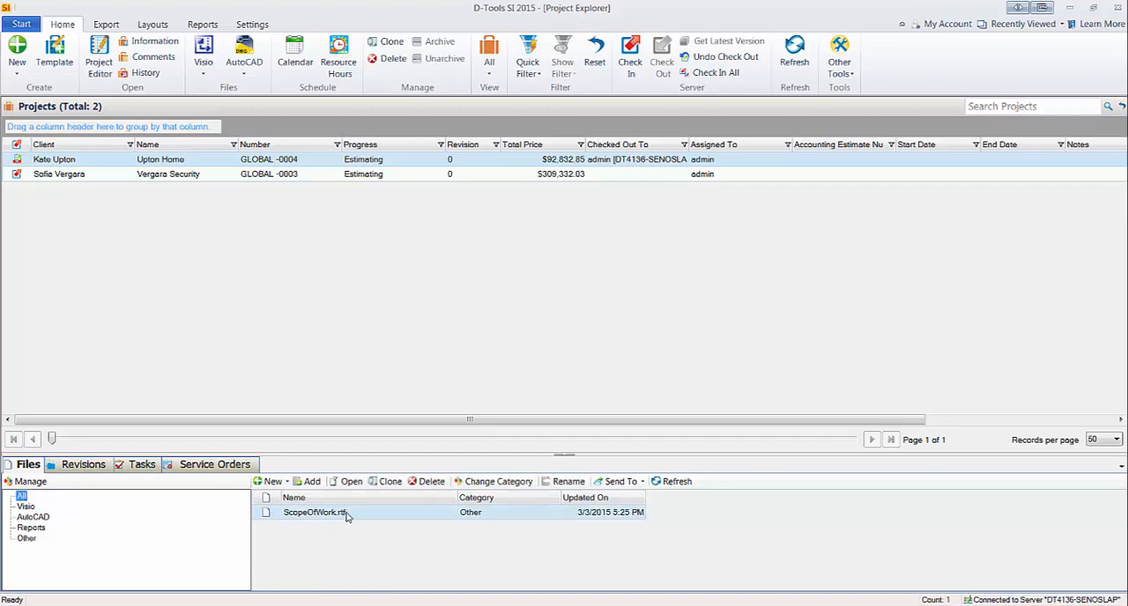
pyautogui.moveTo(334, 528)
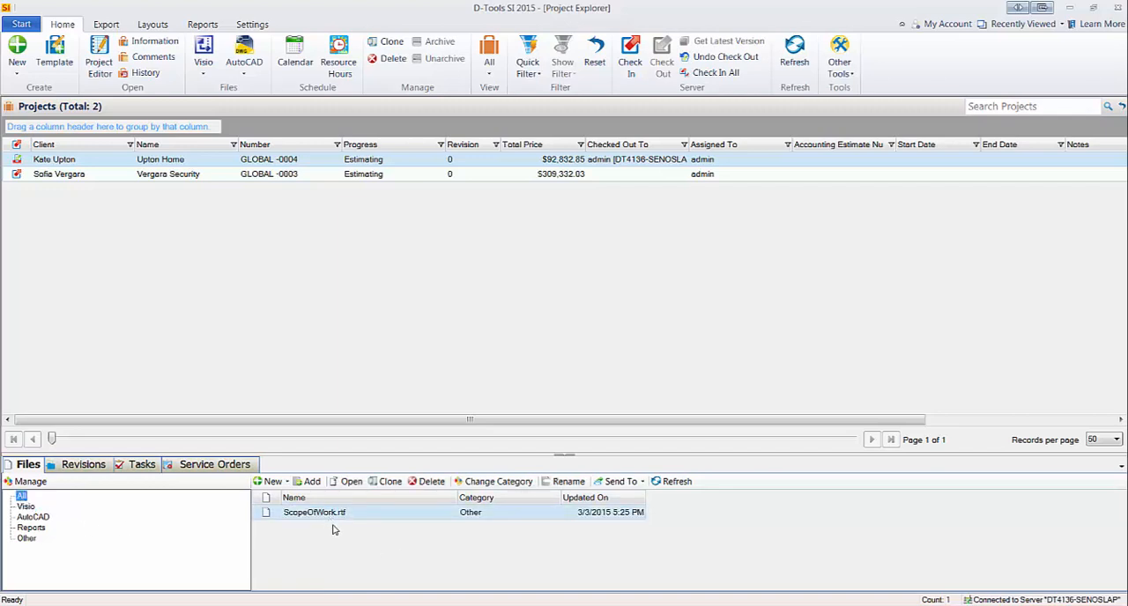
pyautogui.moveTo(345, 543)
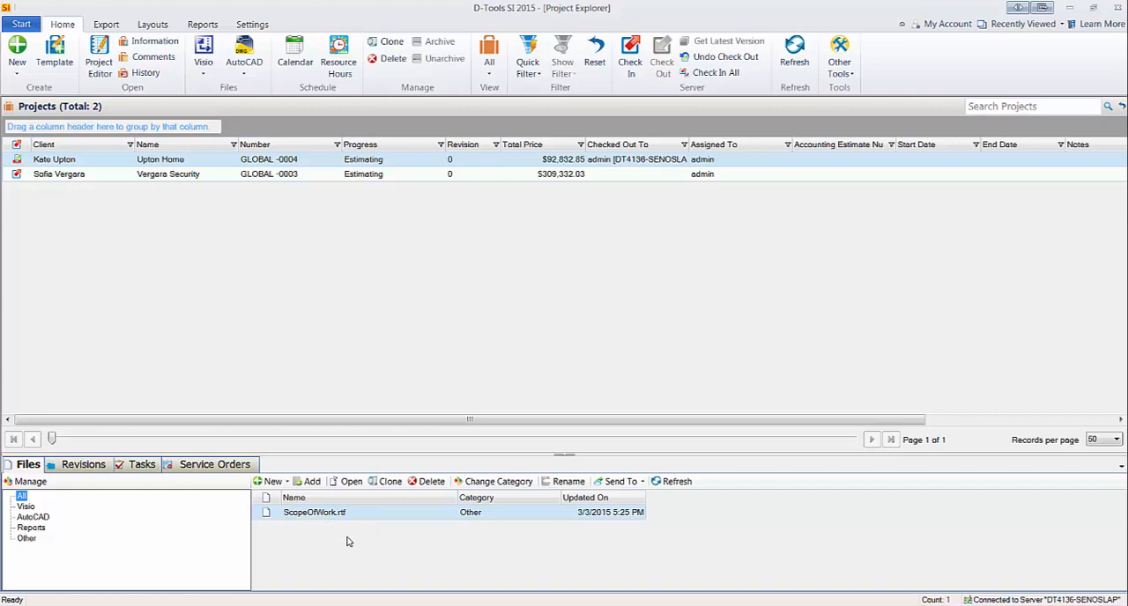
pyautogui.moveTo(333, 231)
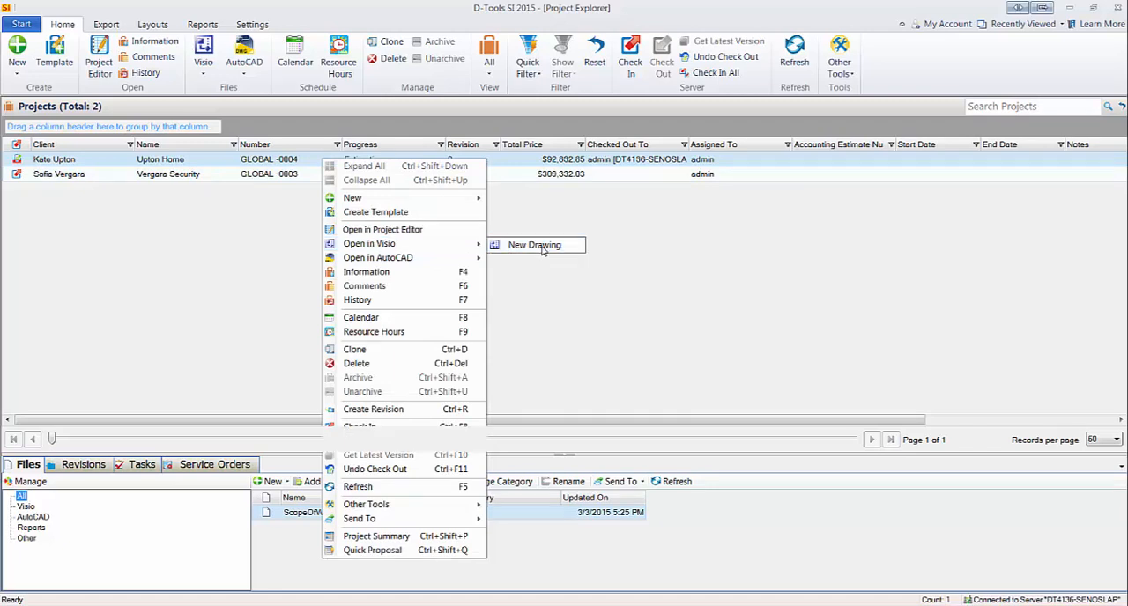
# Start a new Visio drawing for Upton Home, bringing up the template list
pyautogui.click(534, 243)
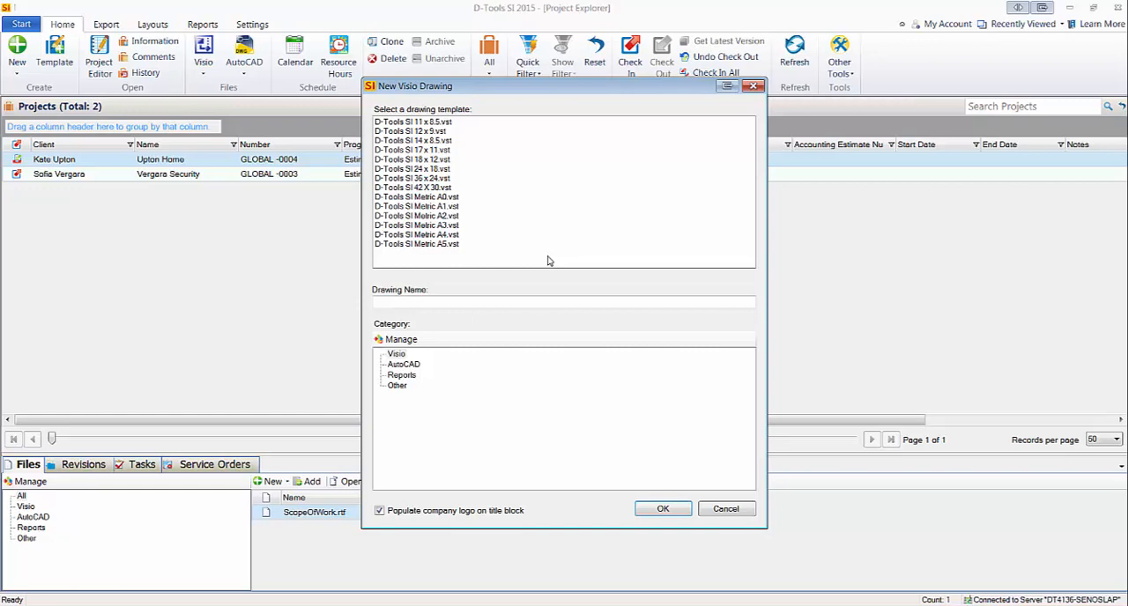
pyautogui.moveTo(469, 239)
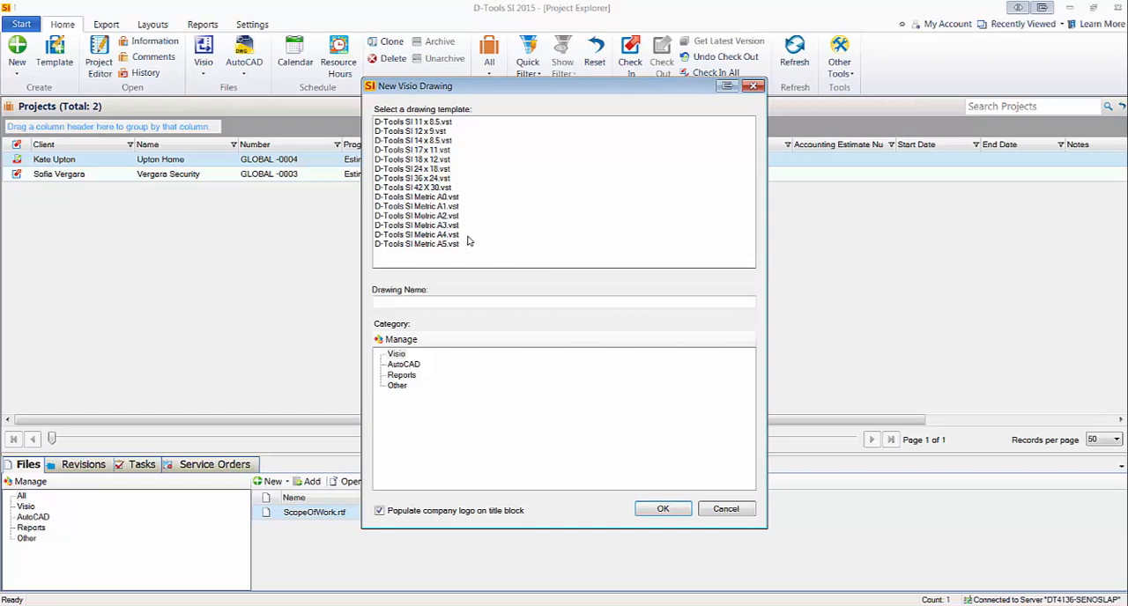
# Choose the D-Tools SI 17x11.vst template with drawing name Upton Home-1.vsd
pyautogui.click(413, 150)
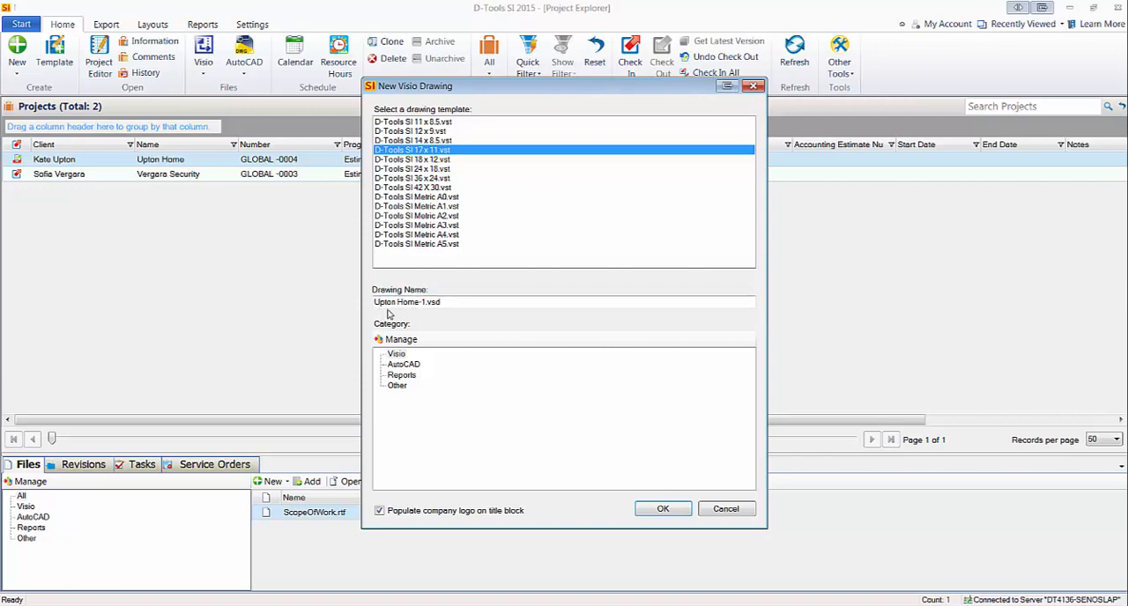
pyautogui.click(406, 303)
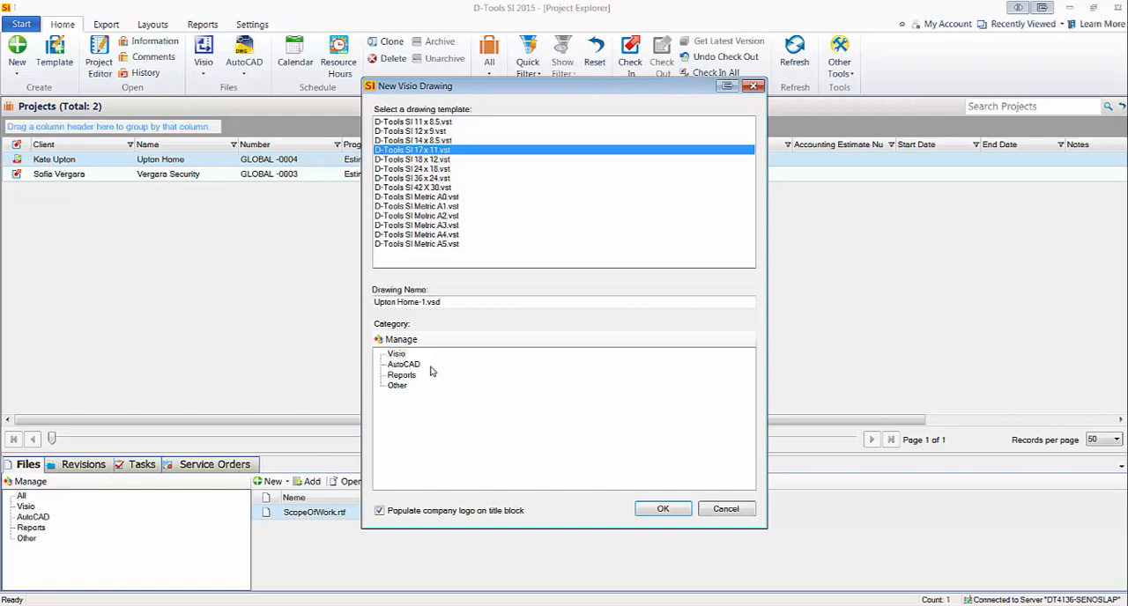
pyautogui.moveTo(465, 370)
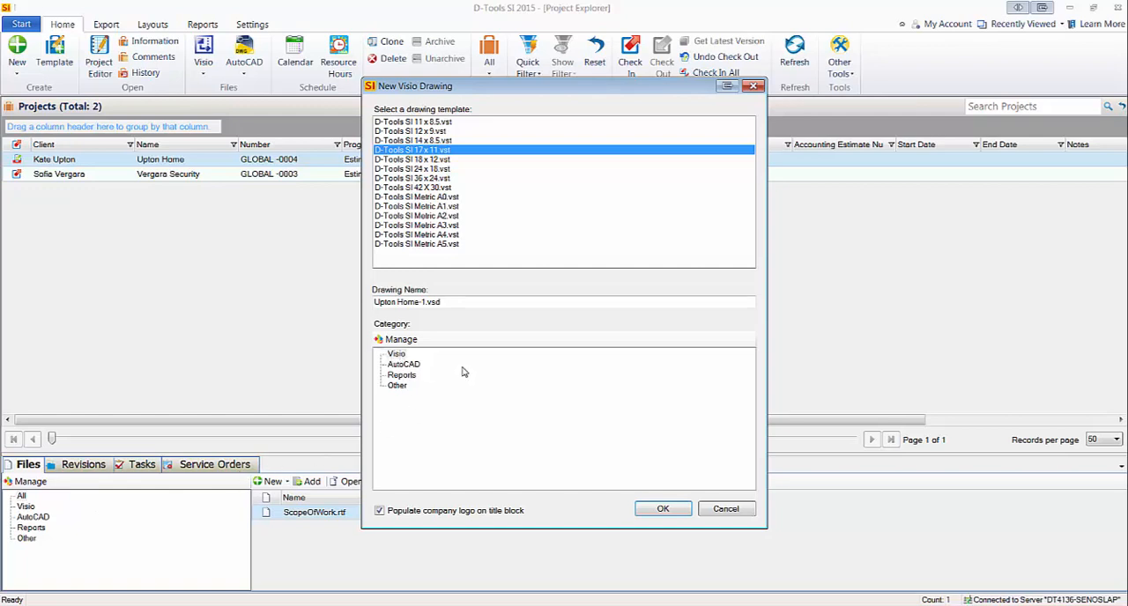
pyautogui.moveTo(474, 377)
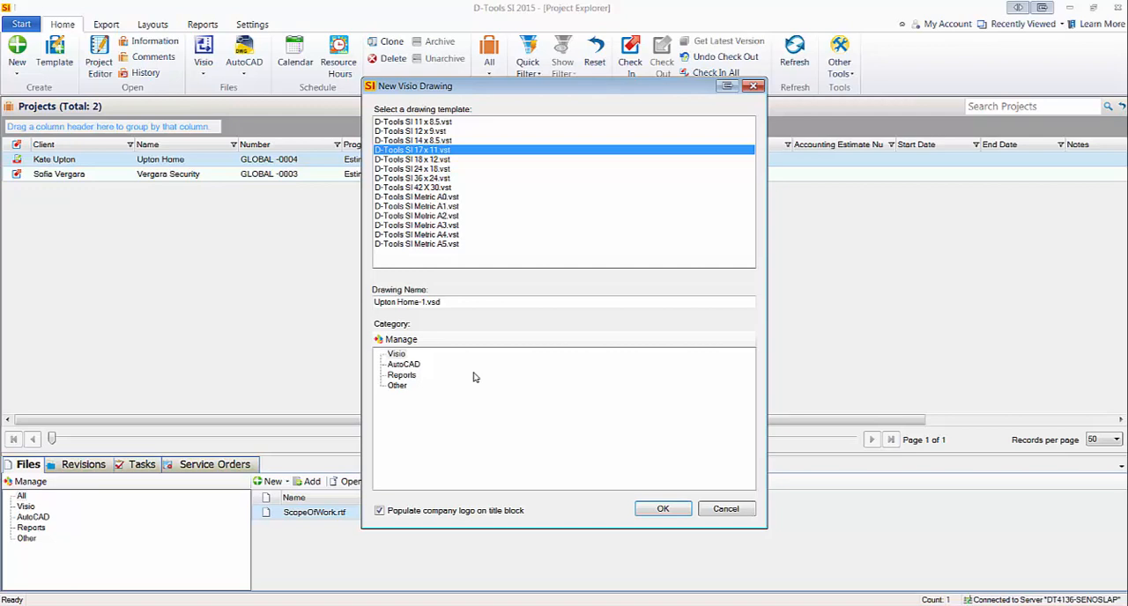
pyautogui.moveTo(455, 521)
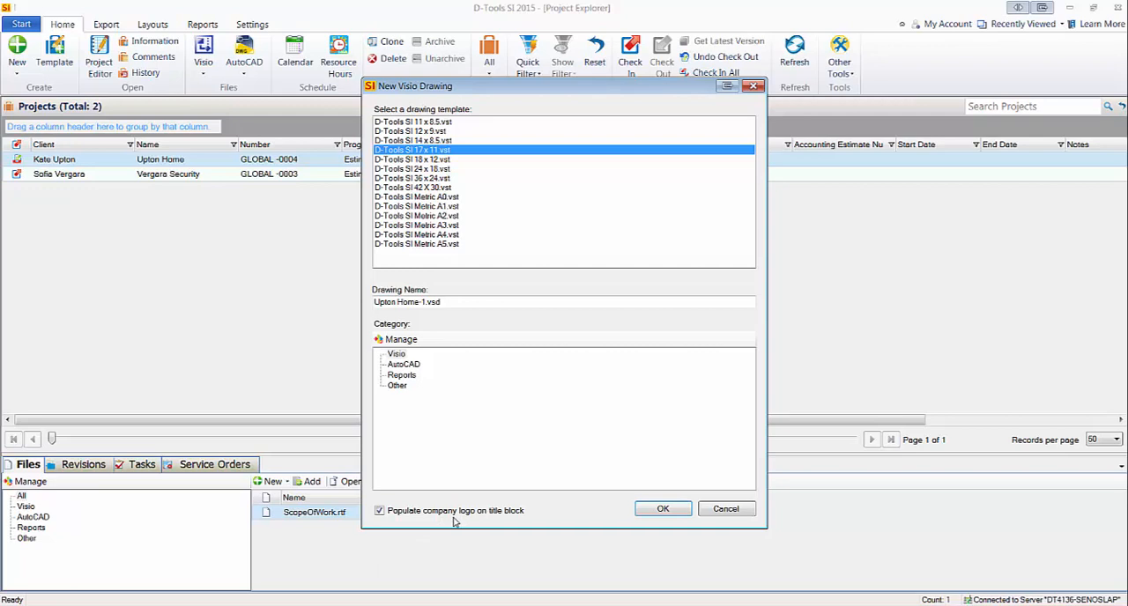
pyautogui.moveTo(391, 523)
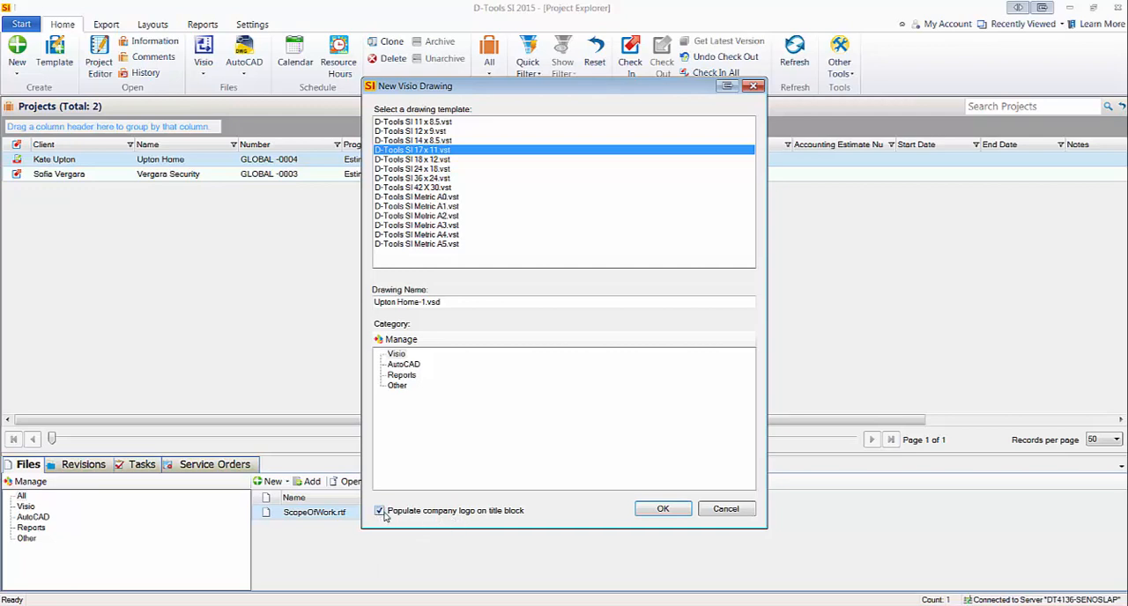
pyautogui.moveTo(476, 520)
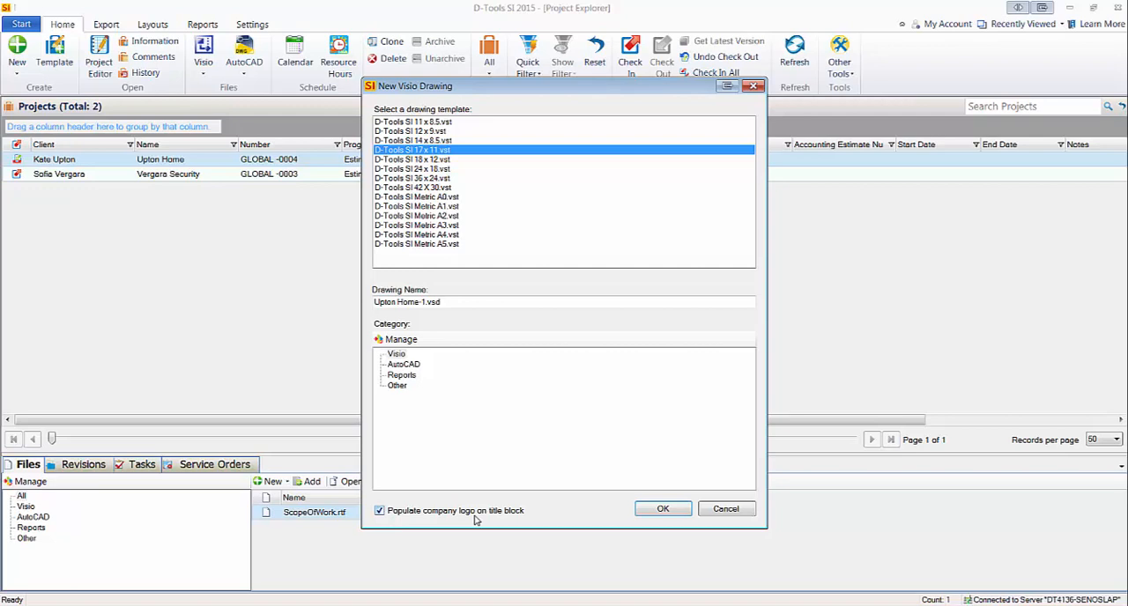
pyautogui.moveTo(431, 497)
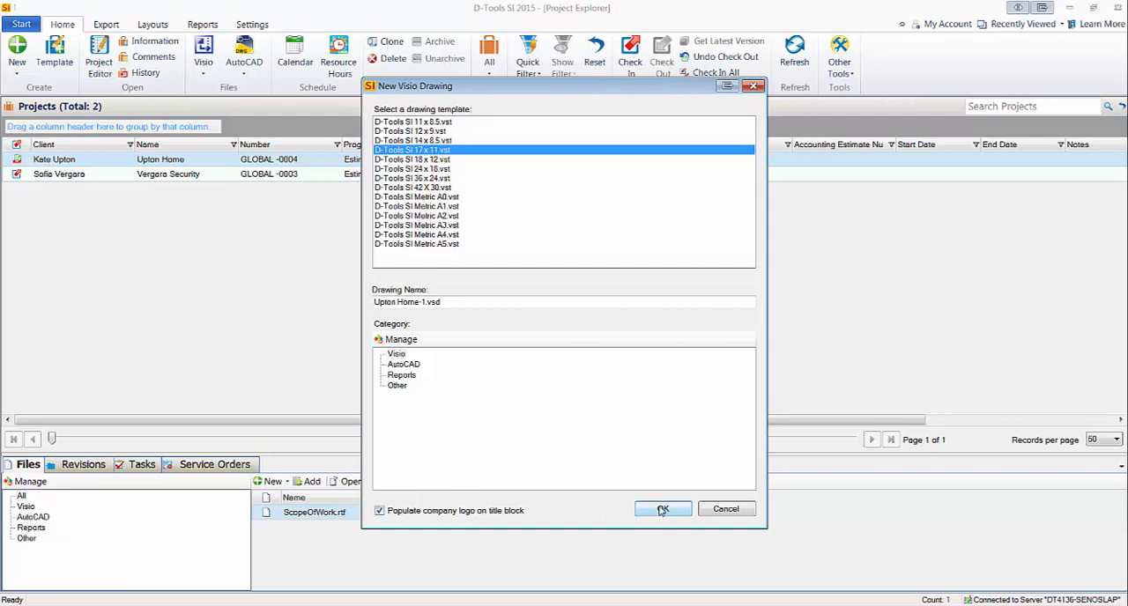
# Confirm the dialog to create Upton Home-1.vsd with the company logo in the title block
pyautogui.click(662, 508)
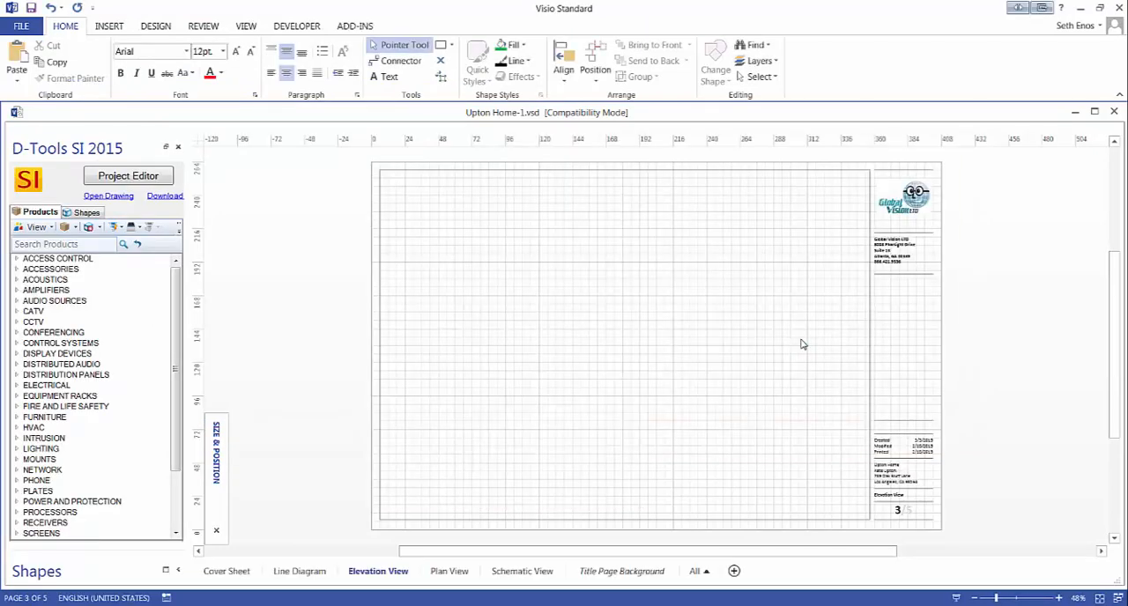
pyautogui.moveTo(1081, 152)
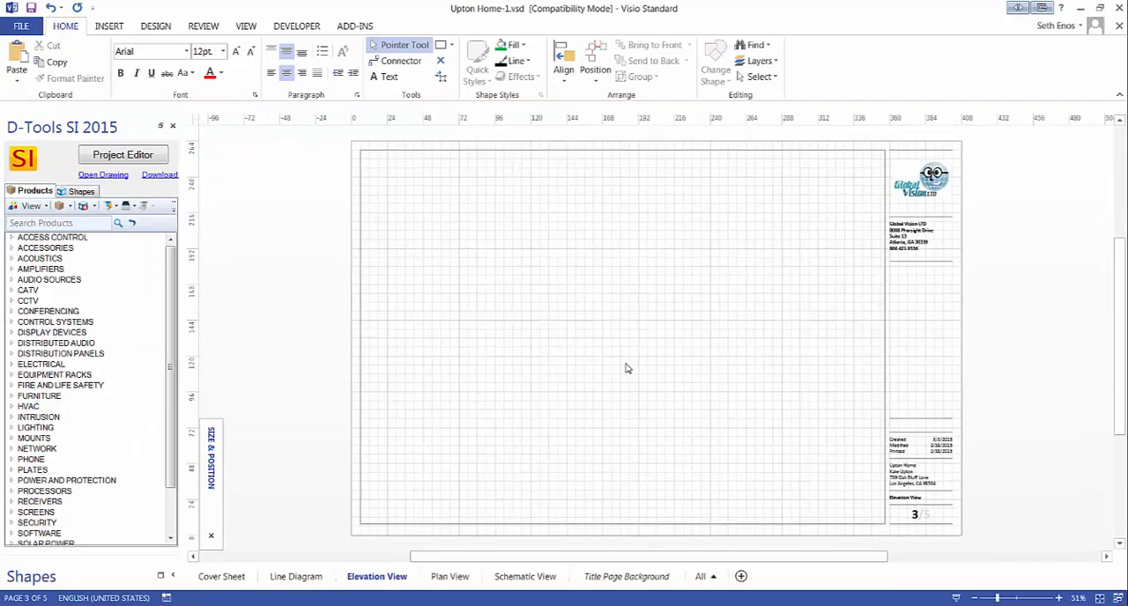
pyautogui.moveTo(913, 208)
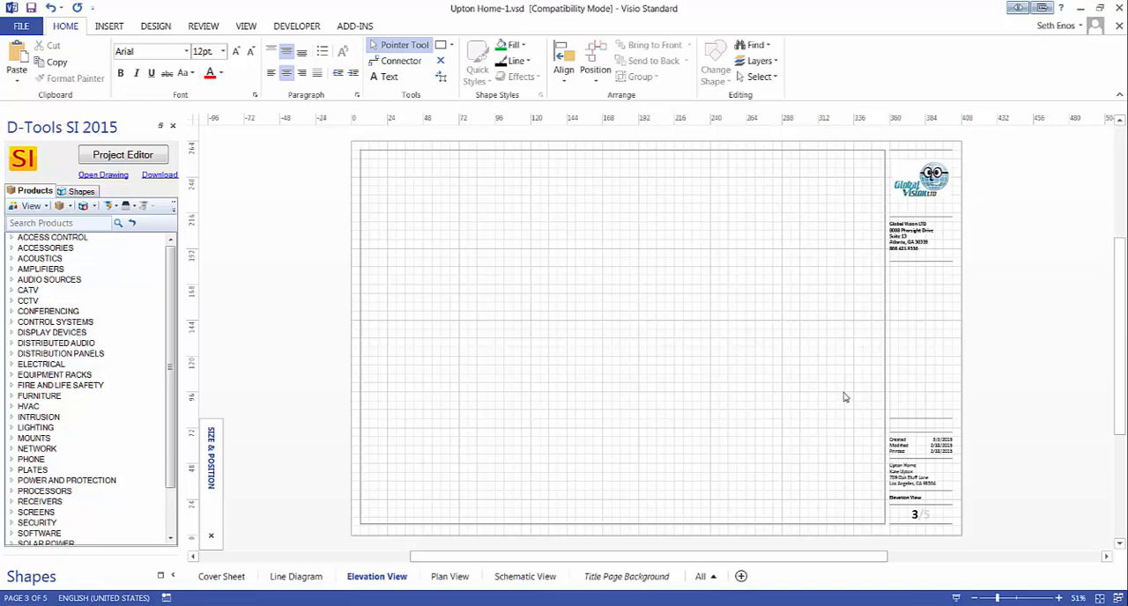
# View the Title Page Background and Cover Sheet pages, finishing on Line Diagram
pyautogui.click(625, 577)
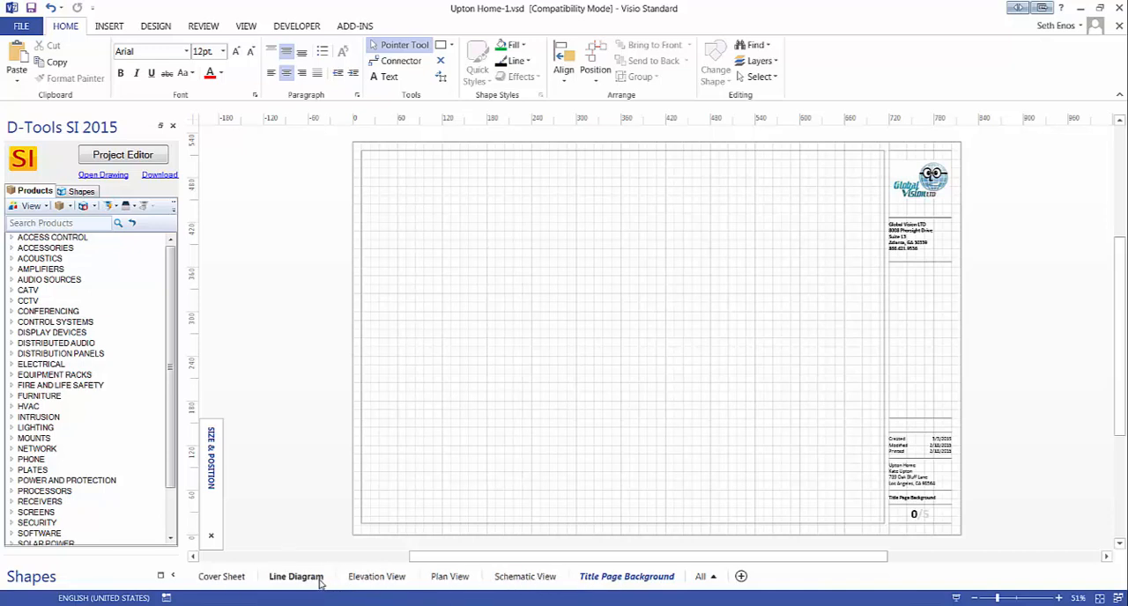
pyautogui.click(222, 576)
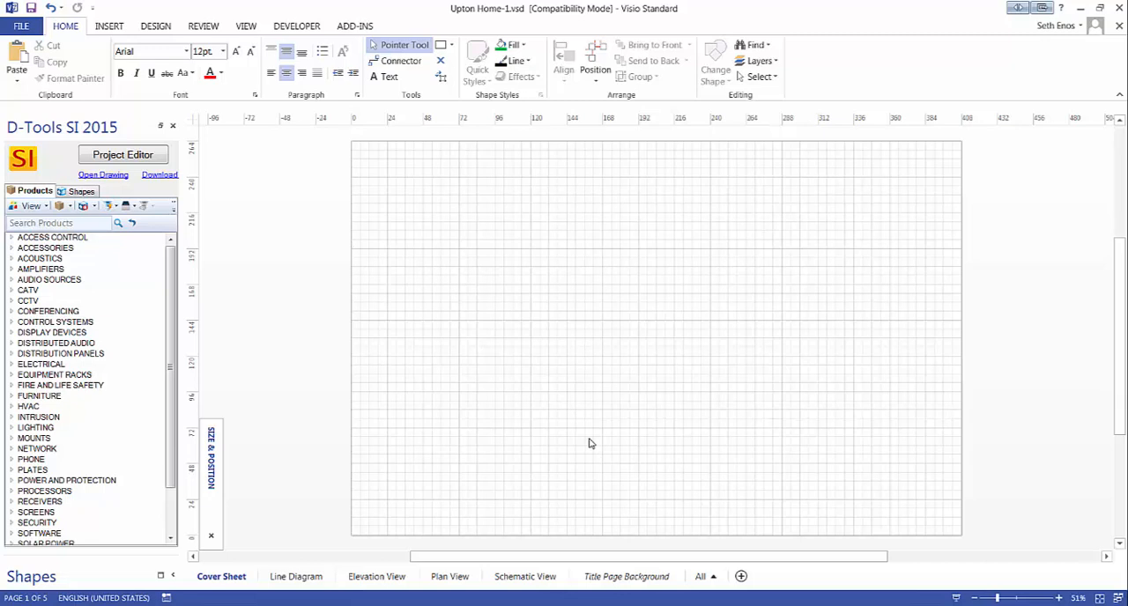
pyautogui.moveTo(545, 303)
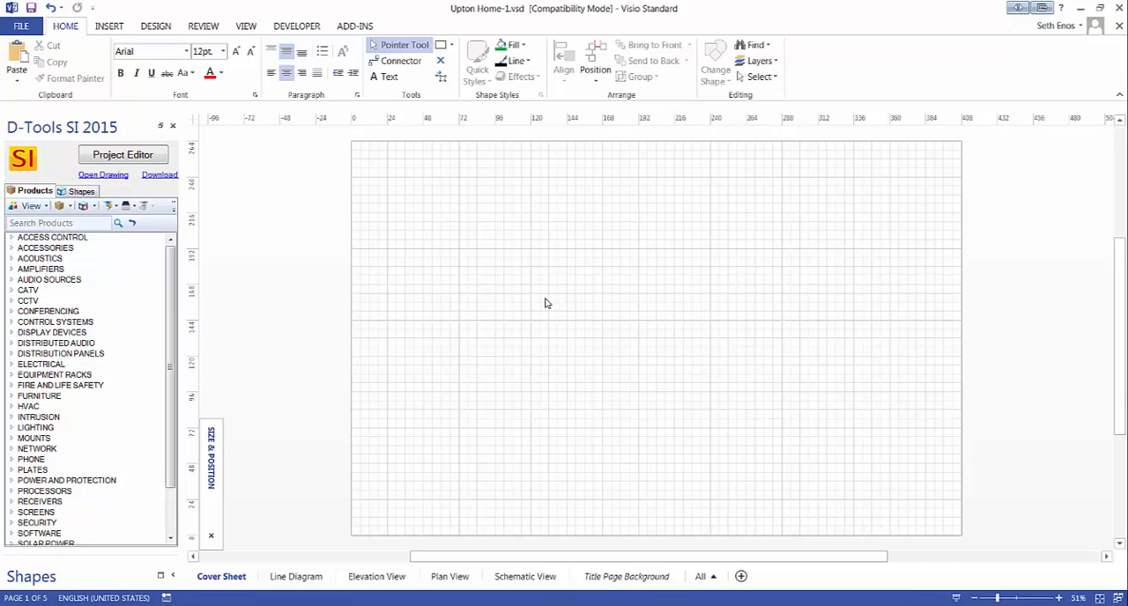
pyautogui.click(296, 576)
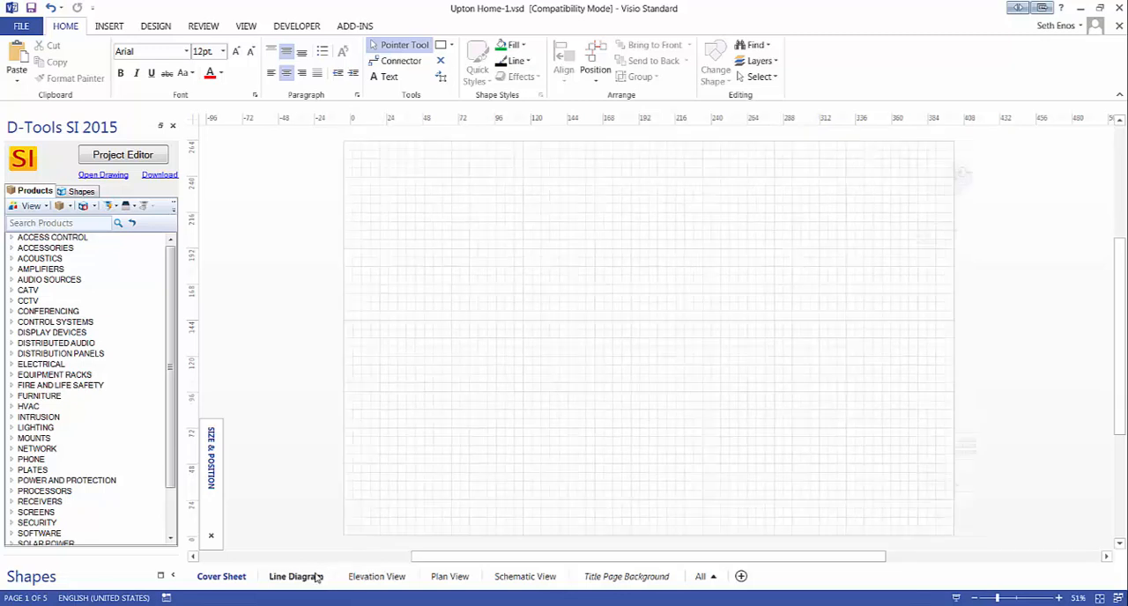
pyautogui.click(296, 576)
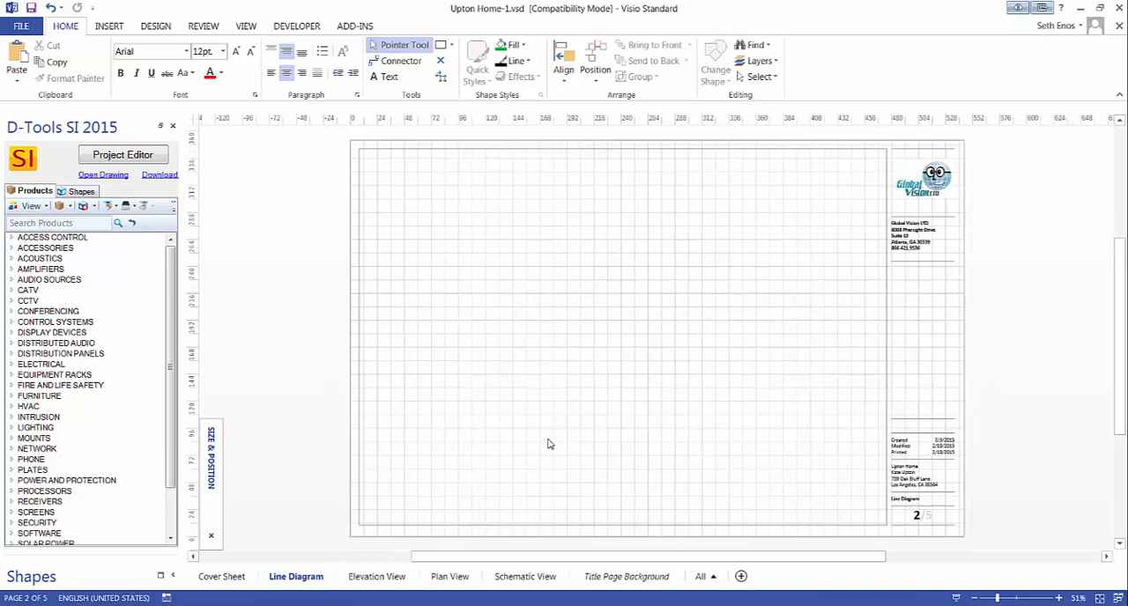
pyautogui.moveTo(547, 441)
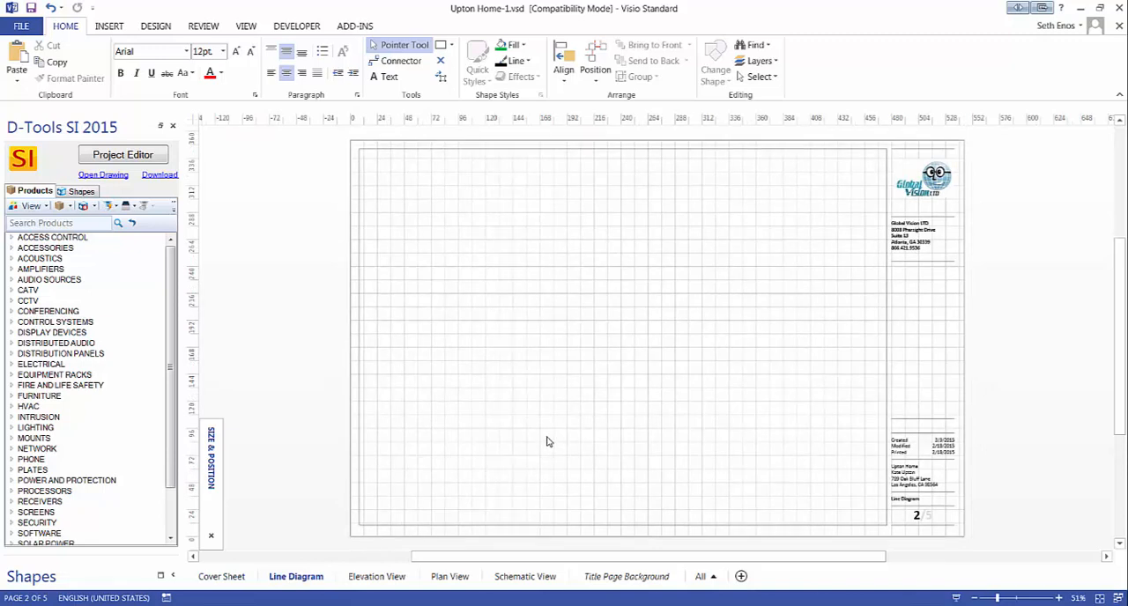
pyautogui.moveTo(542, 413)
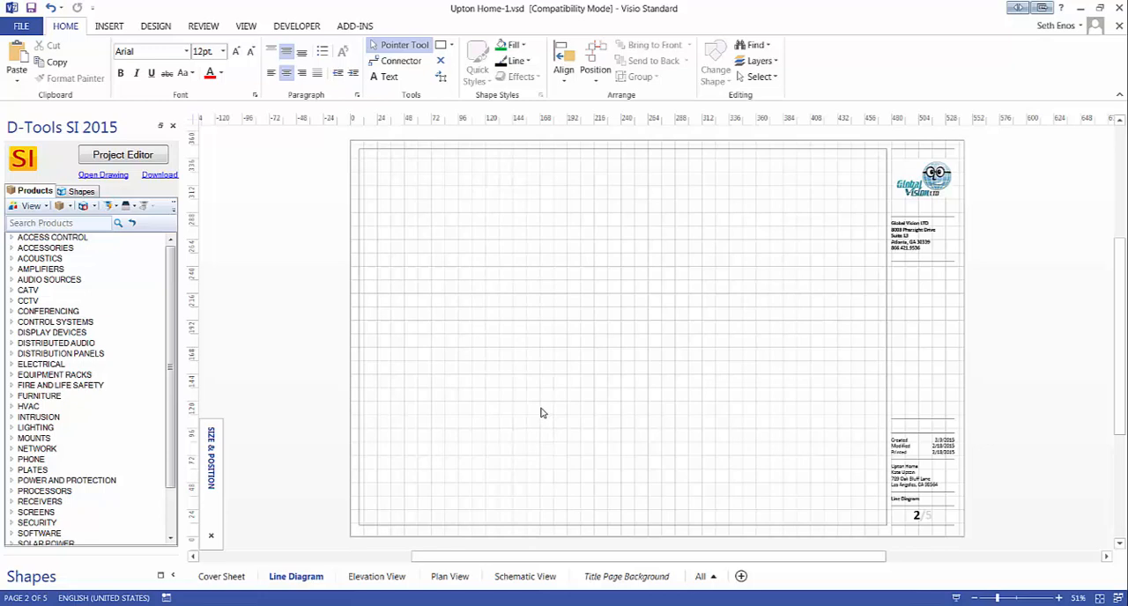
pyautogui.moveTo(198, 596)
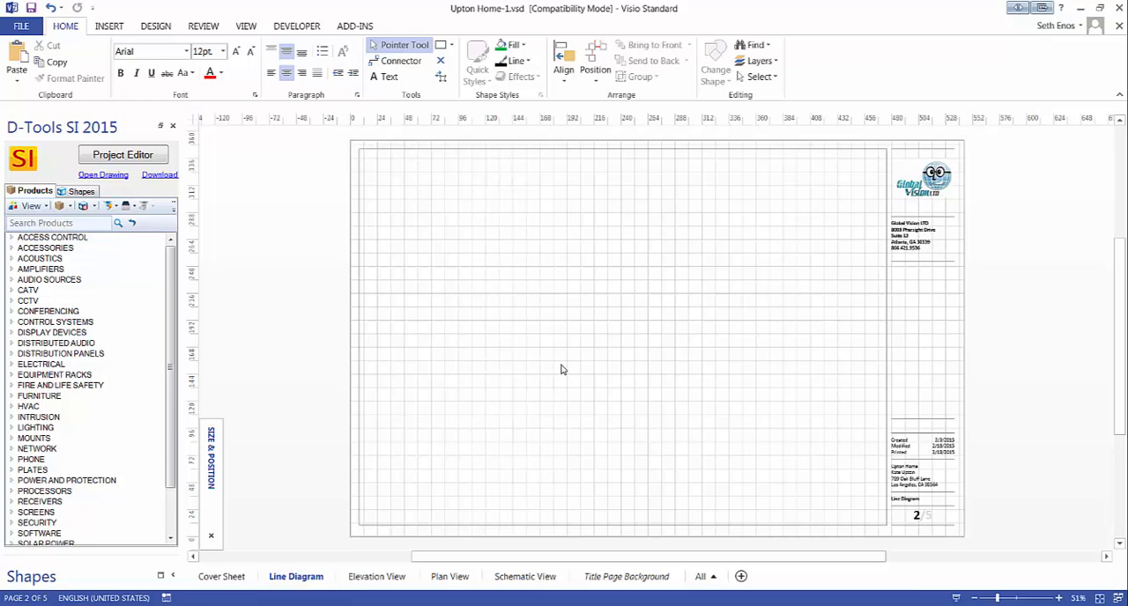
pyautogui.moveTo(172, 201)
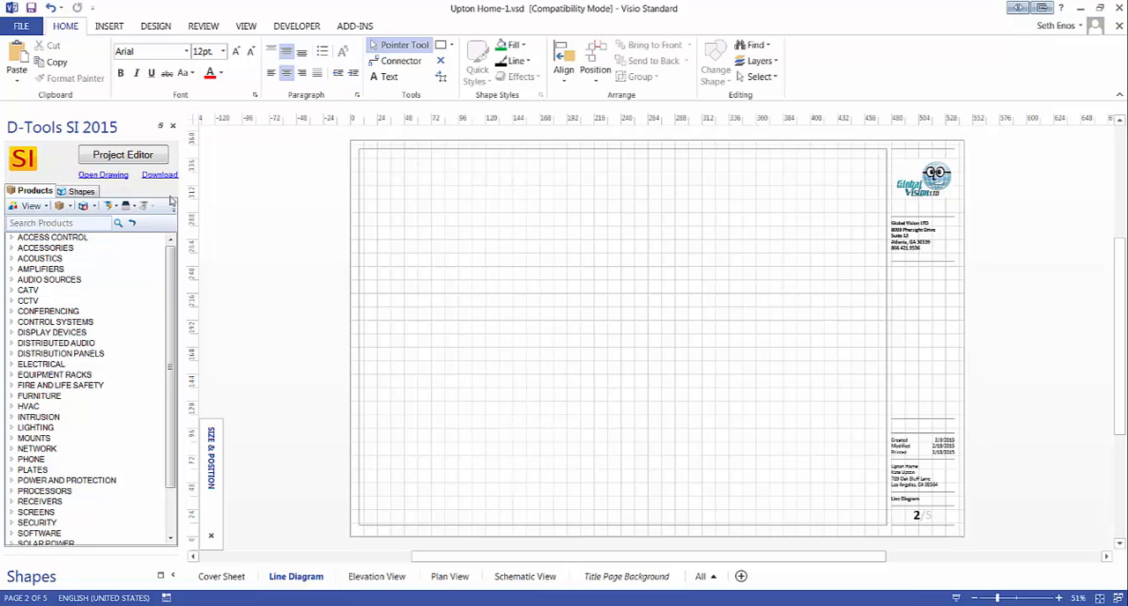
pyautogui.moveTo(71, 247)
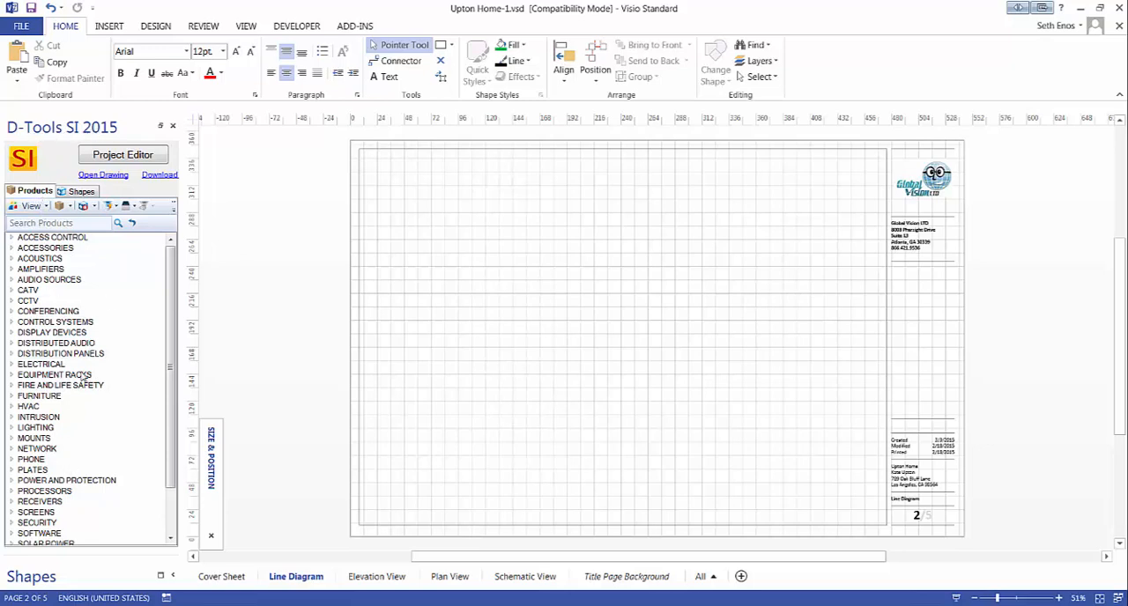
pyautogui.moveTo(81, 405)
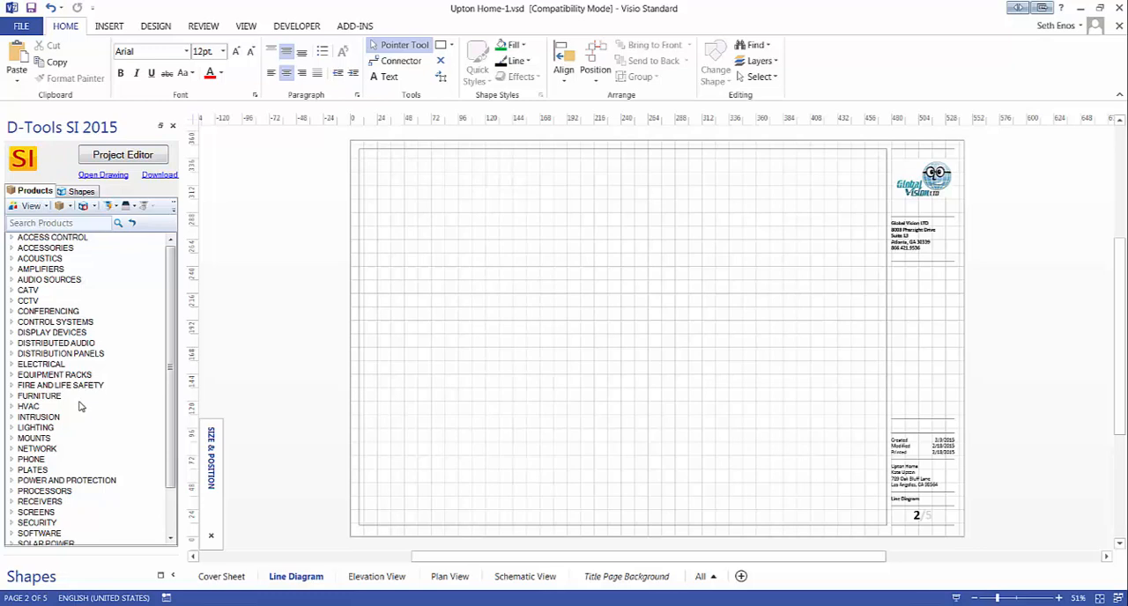
pyautogui.moveTo(69, 451)
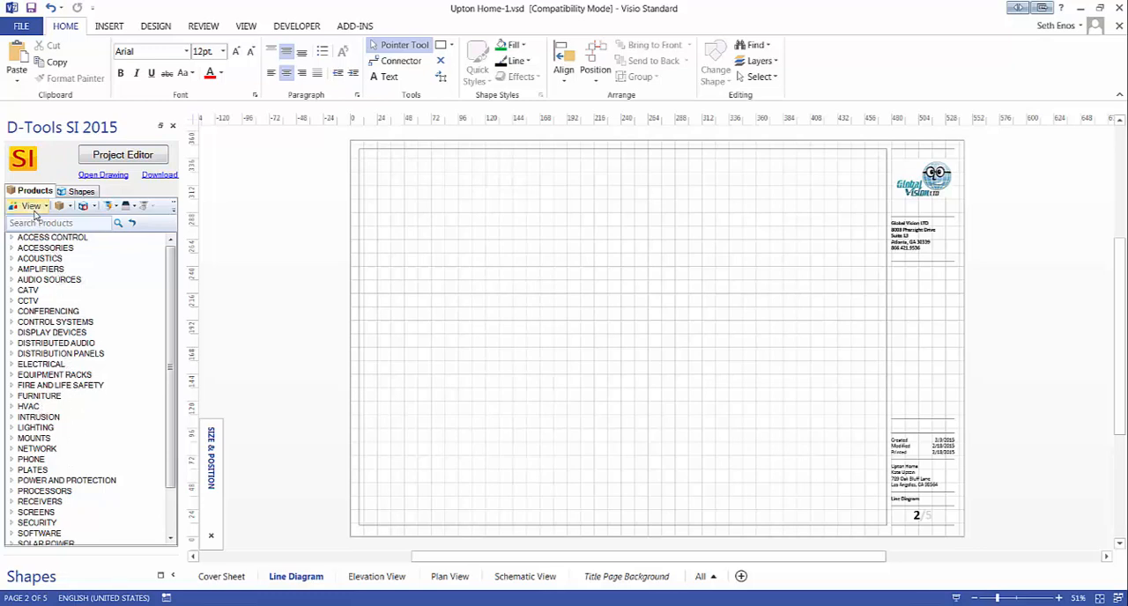
# Set the SI panel's View option to Display Subcategory, showing shape stencil groups
pyautogui.click(32, 204)
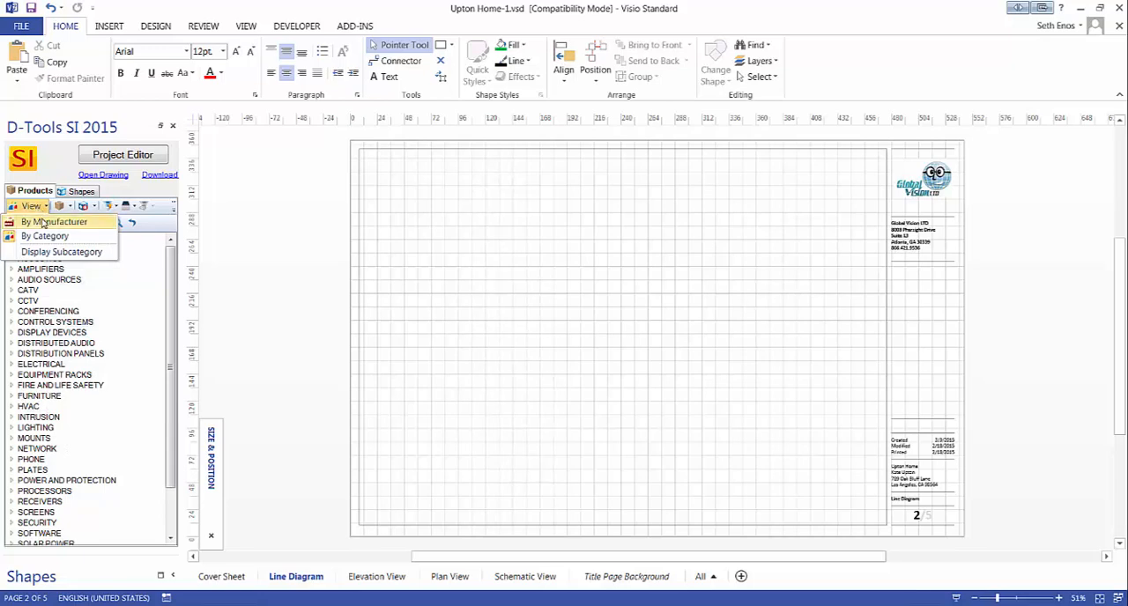
pyautogui.moveTo(61, 252)
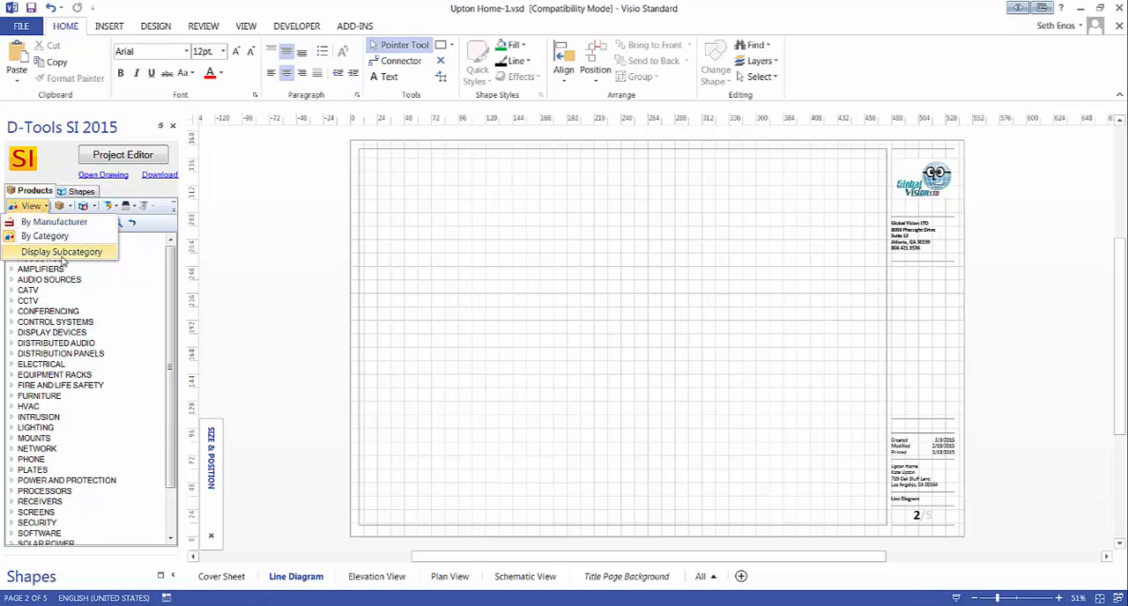
pyautogui.click(62, 251)
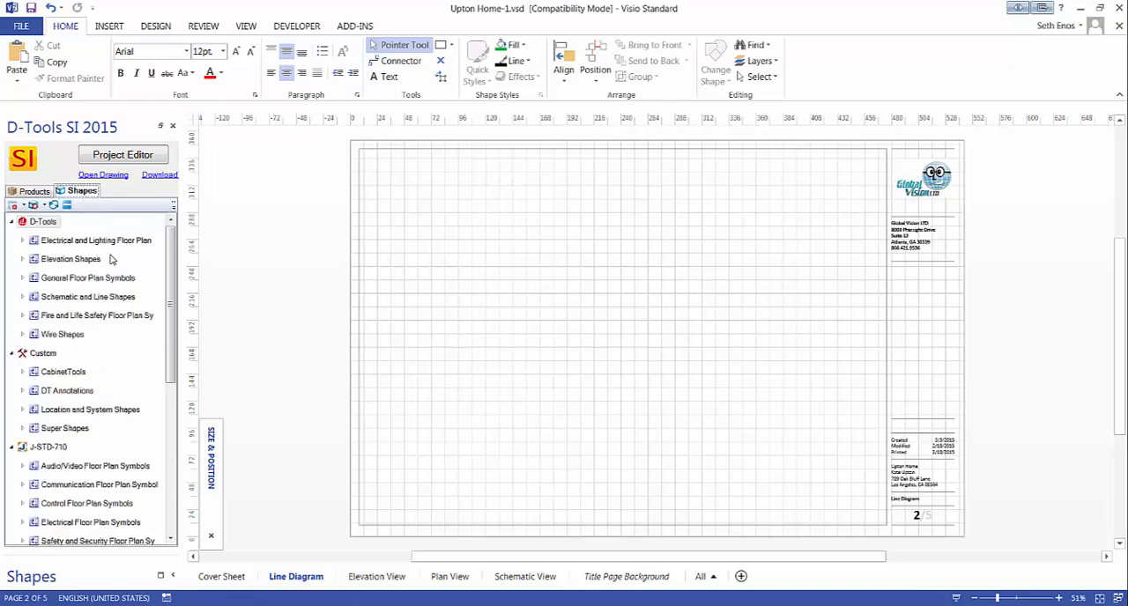
pyautogui.moveTo(507, 272)
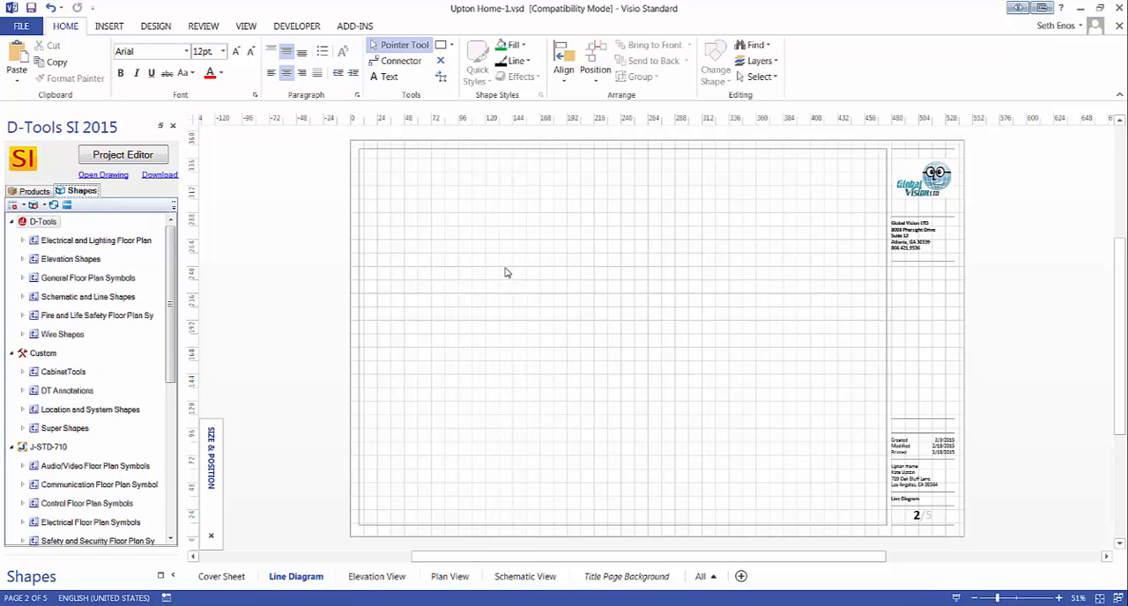
pyautogui.moveTo(500, 327)
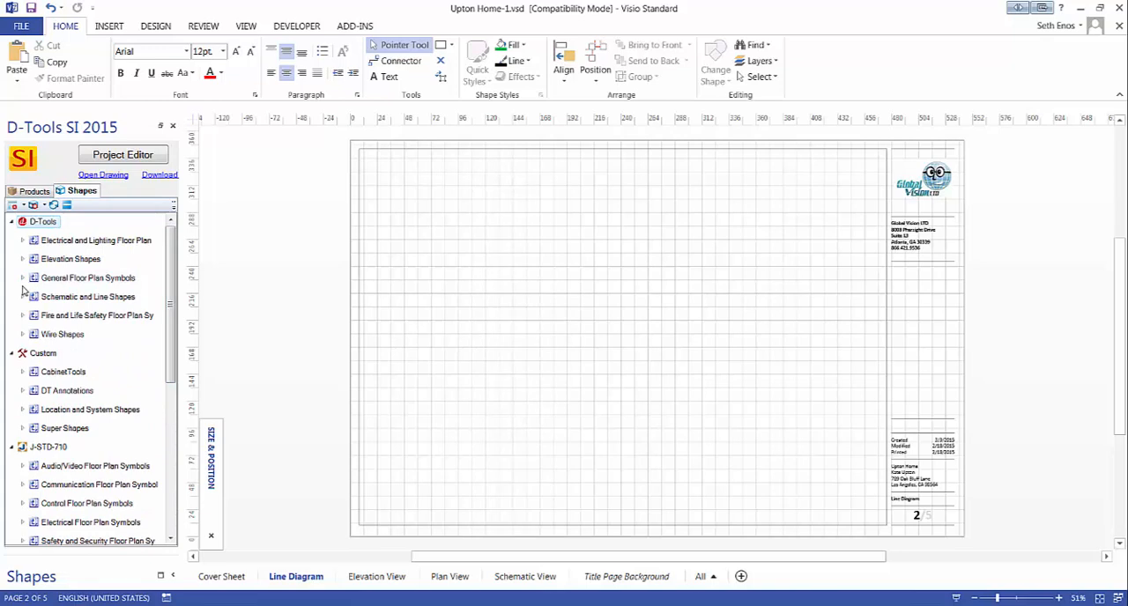
# Return to the Products list and launch the Project Editor for Upton Home
pyautogui.click(35, 191)
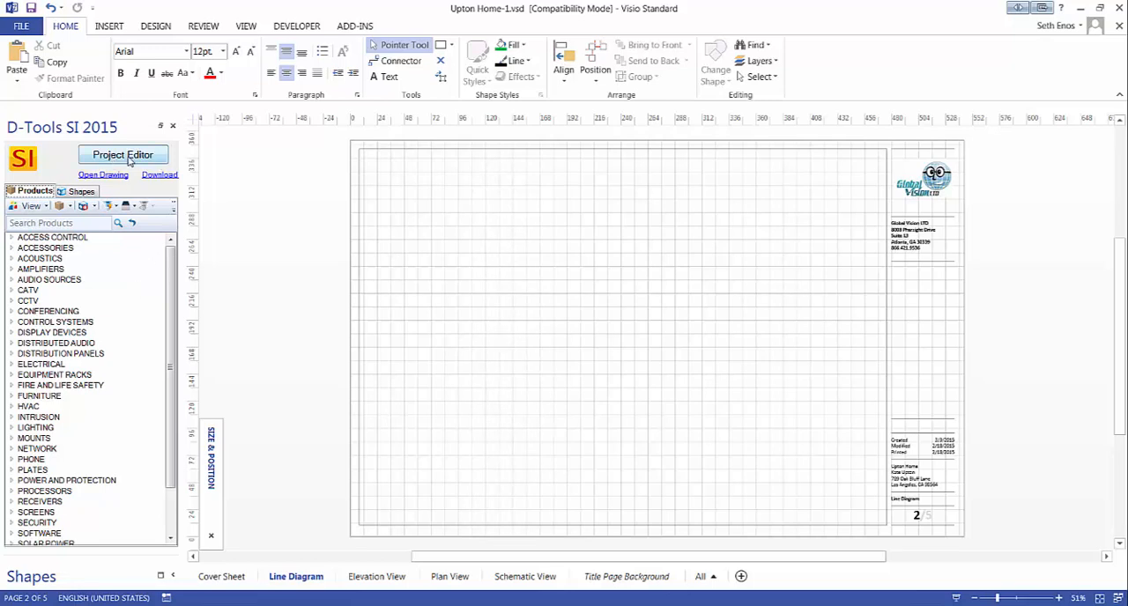
pyautogui.click(123, 155)
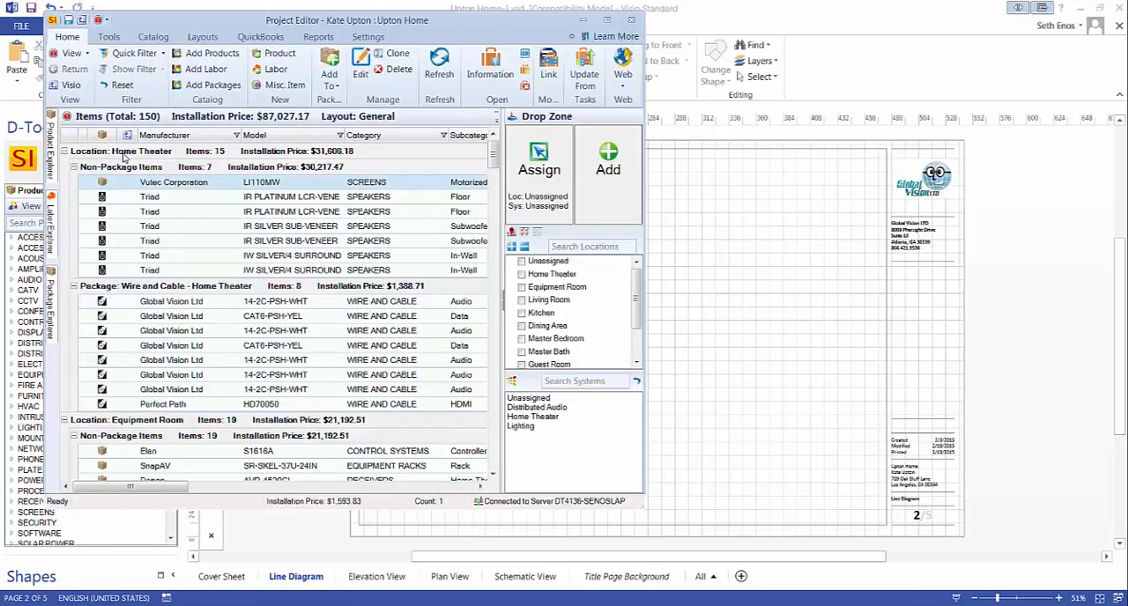
pyautogui.moveTo(250, 123)
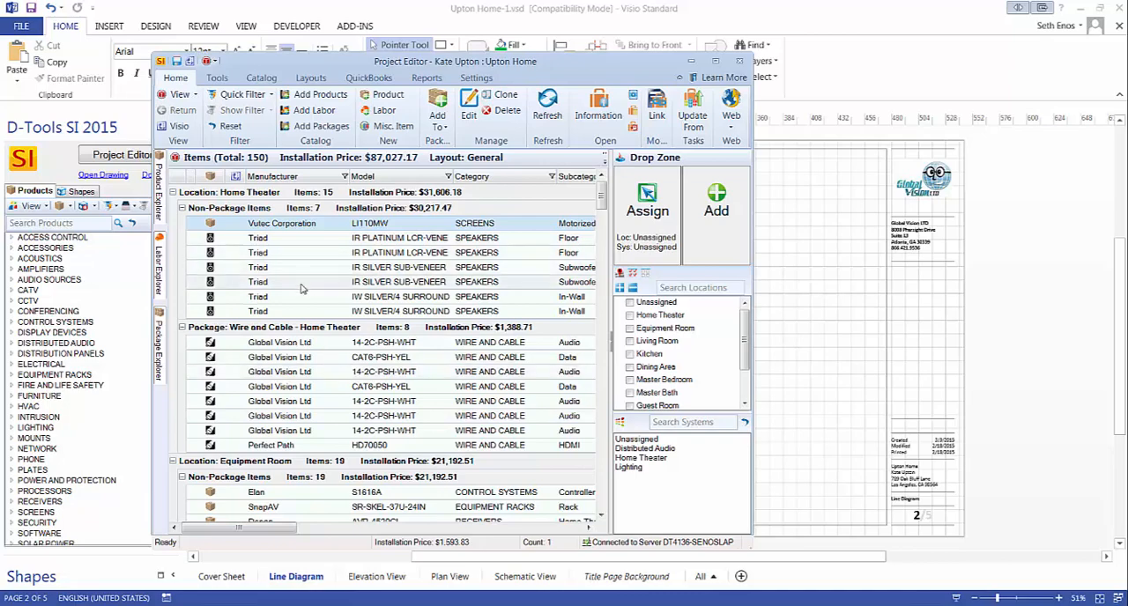
pyautogui.moveTo(590, 74)
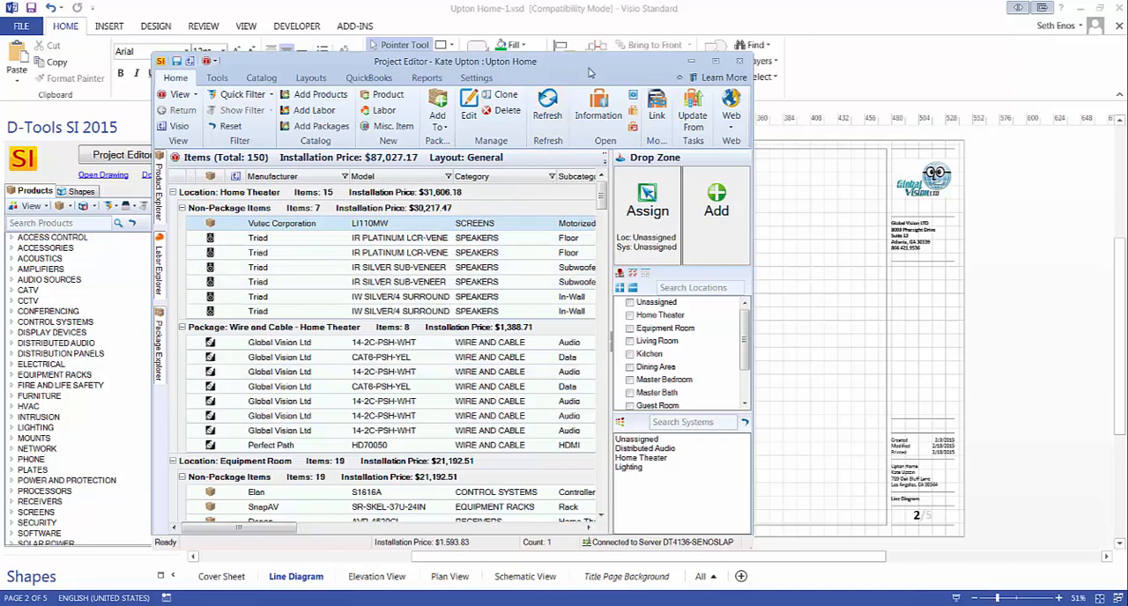